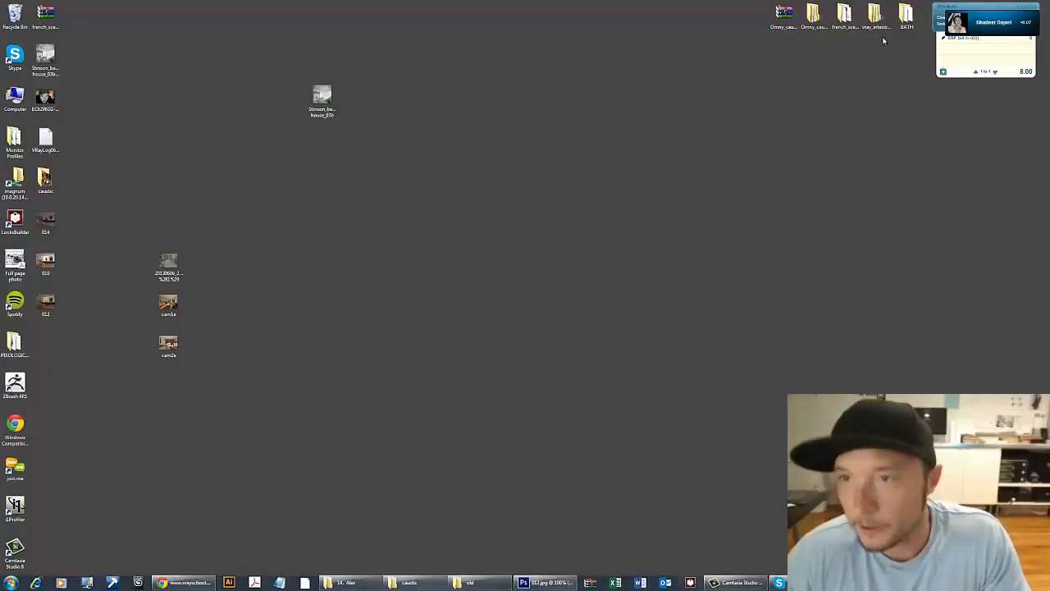
# Launch THE_BATH03.max from the BATH folder in 3ds Max.
pyautogui.doubleClick(906, 15)
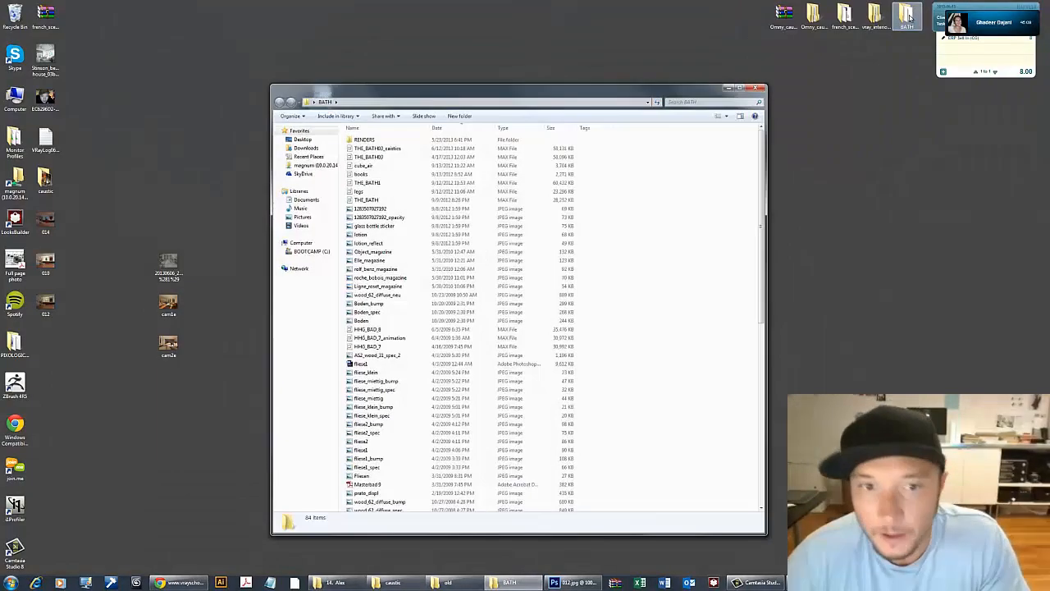
pyautogui.doubleClick(368, 157)
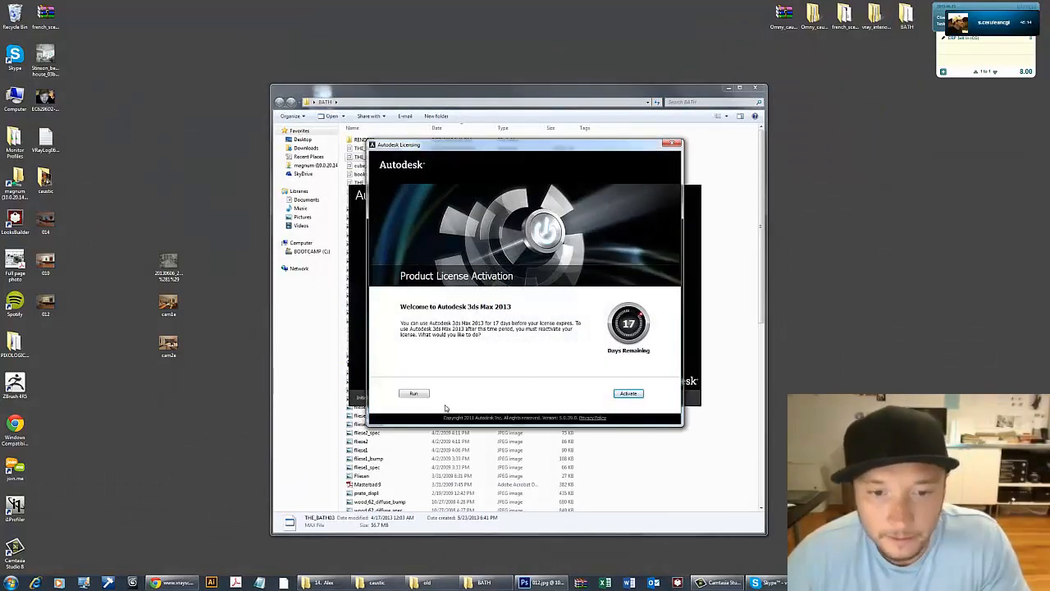
pyautogui.click(413, 393)
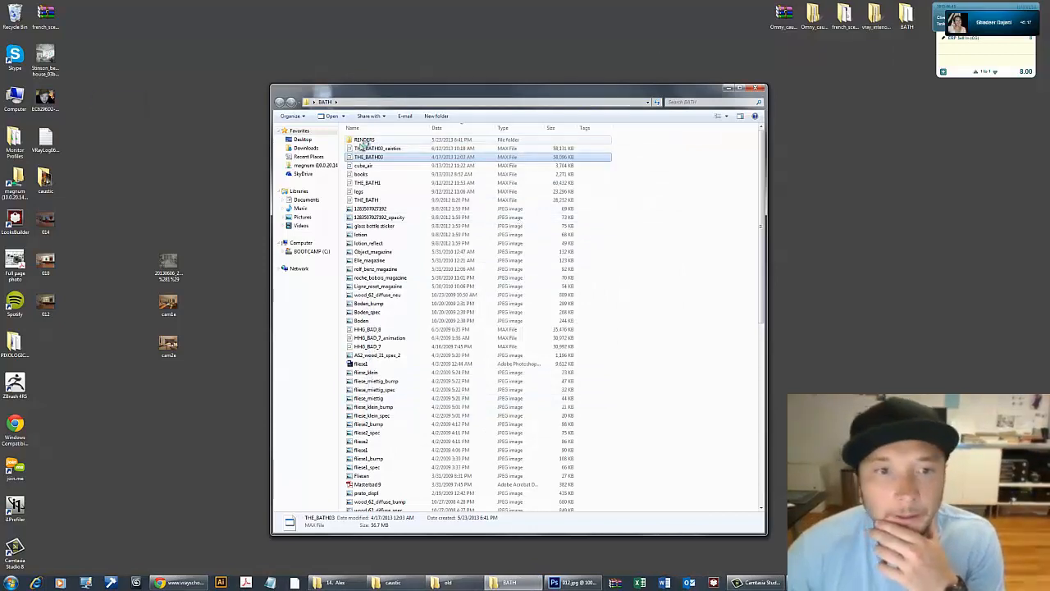
# Open The_Bath_Final.RGB_color.0000.png from the RENDERS folder in Photoshop.
pyautogui.doubleClick(364, 140)
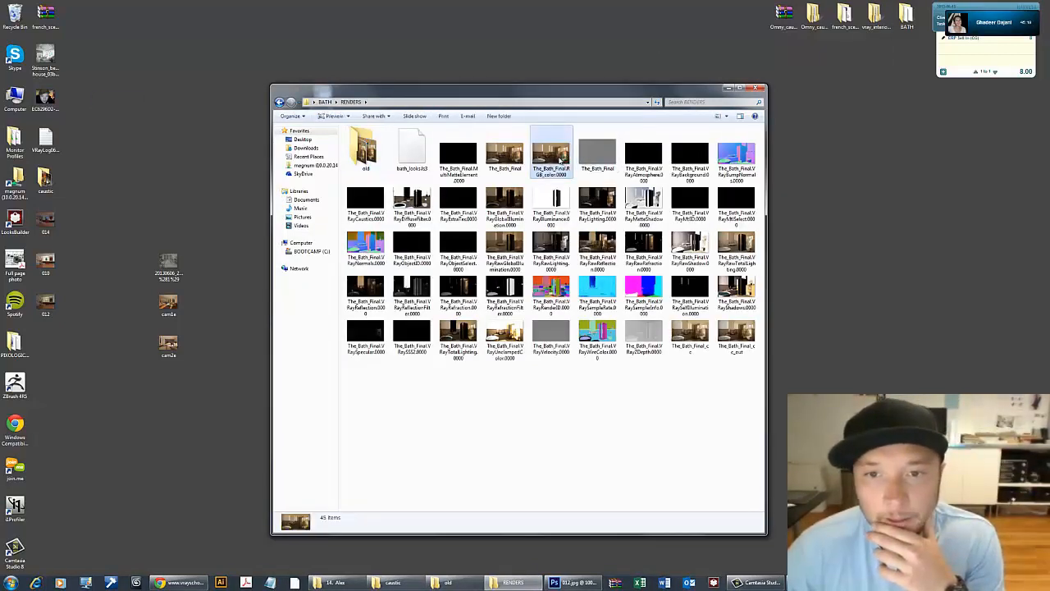
pyautogui.doubleClick(551, 152)
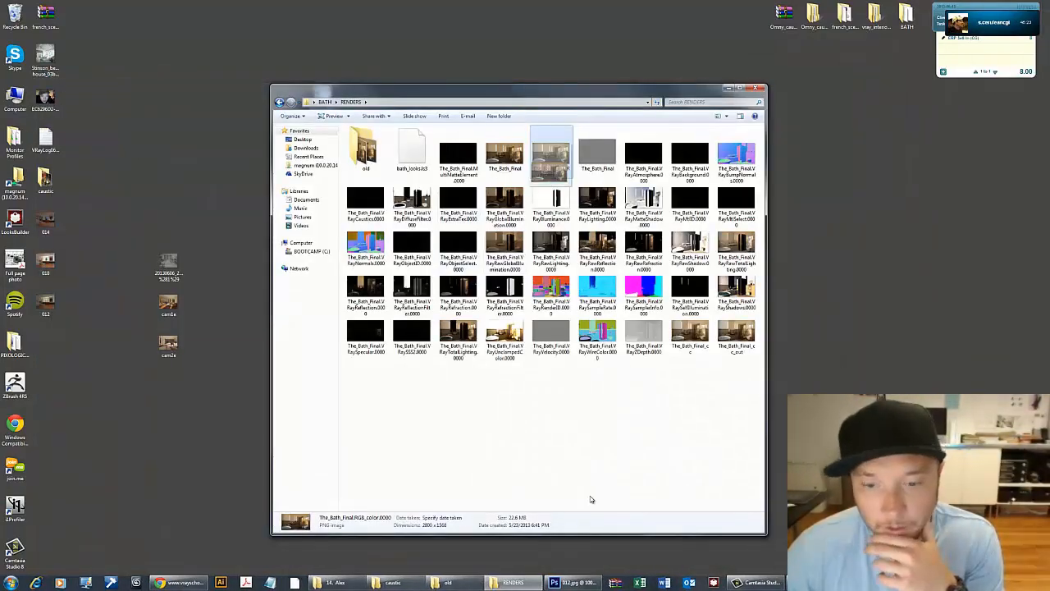
pyautogui.click(561, 581)
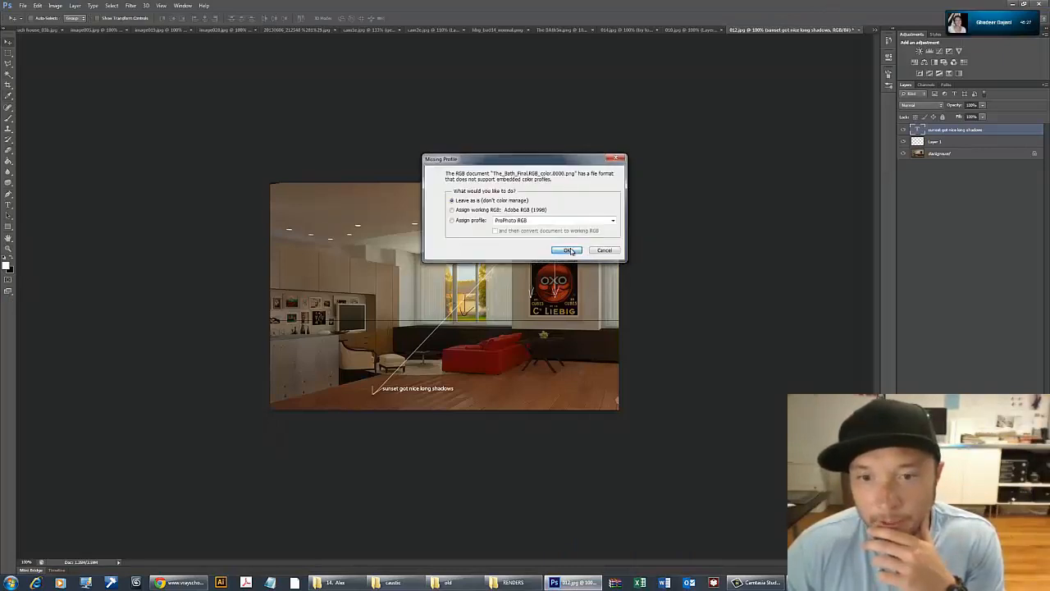
# Open the render in Photoshop with its missing colour profile left as is.
pyautogui.click(566, 250)
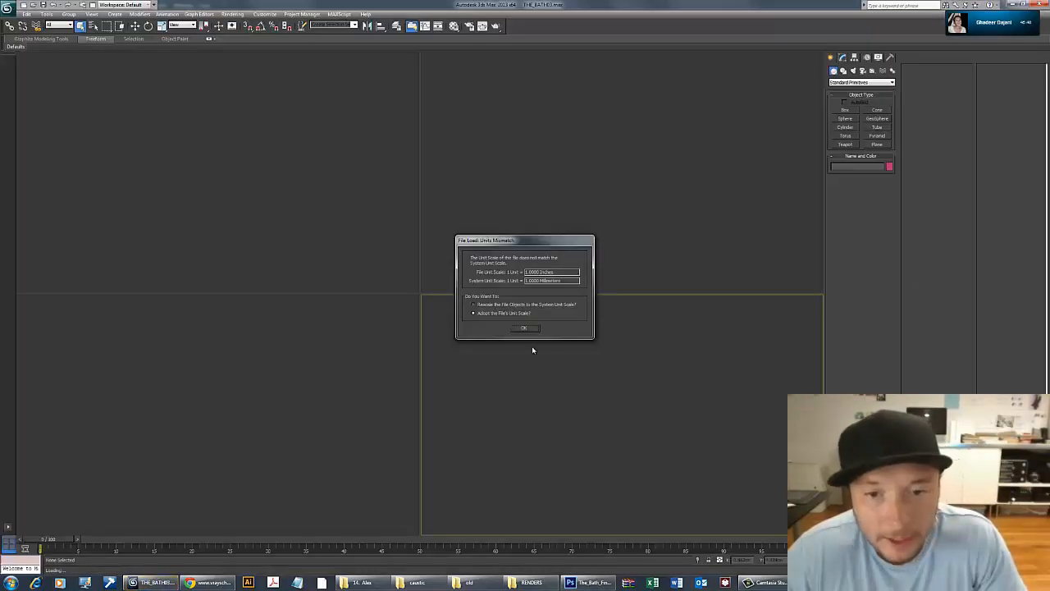
# Accept the scene's unit scale and dismiss the student version warning.
pyautogui.click(525, 327)
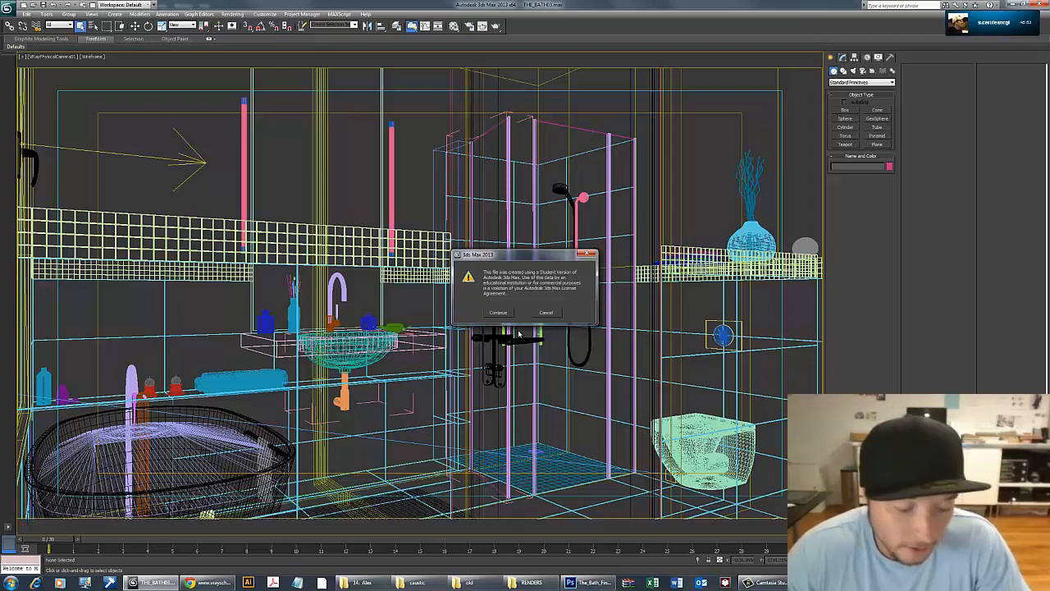
pyautogui.moveTo(523, 341)
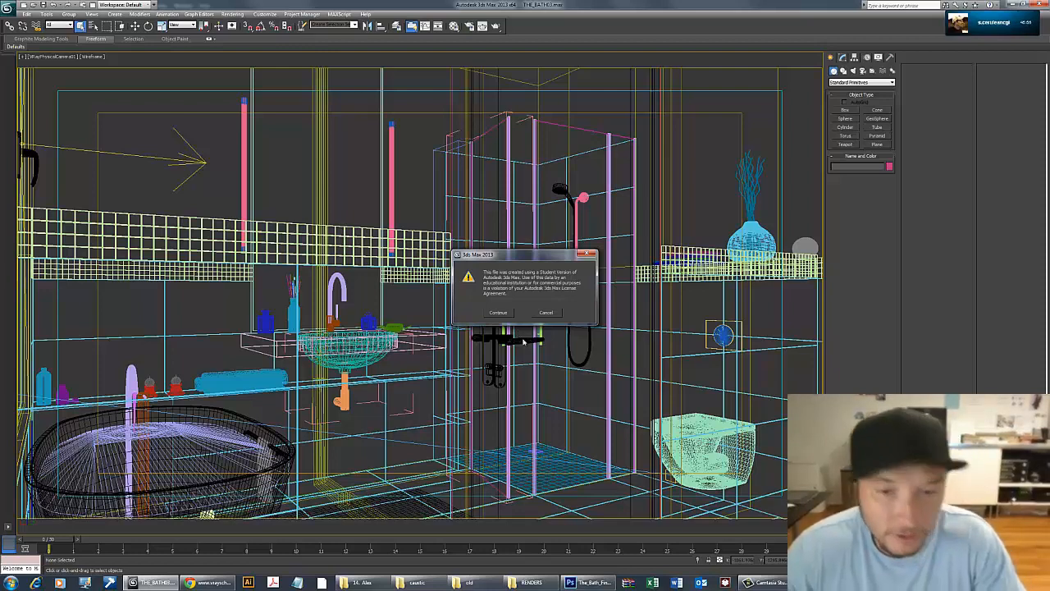
pyautogui.click(498, 312)
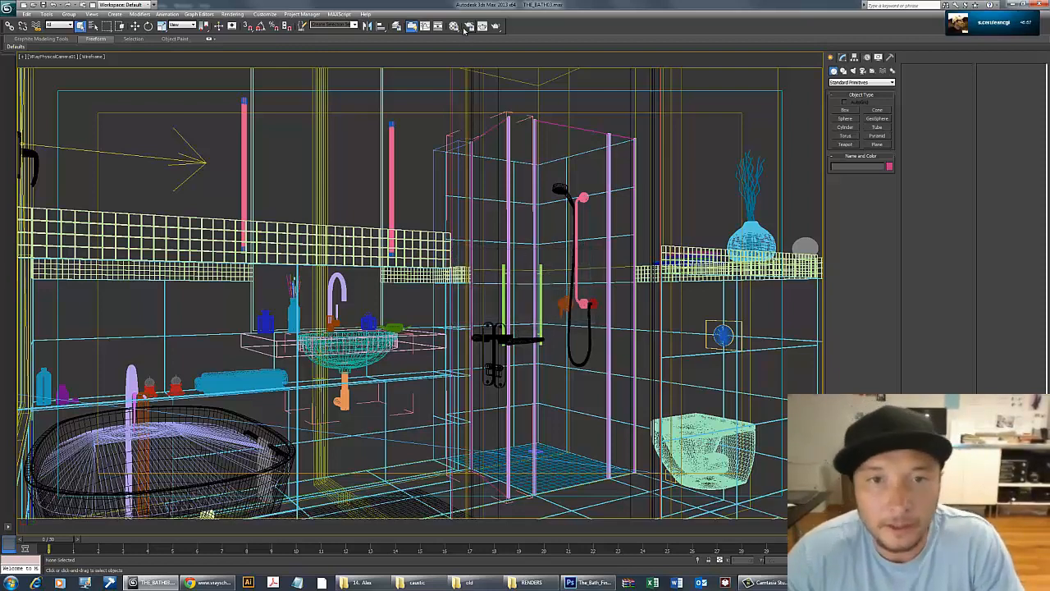
pyautogui.moveTo(479, 25)
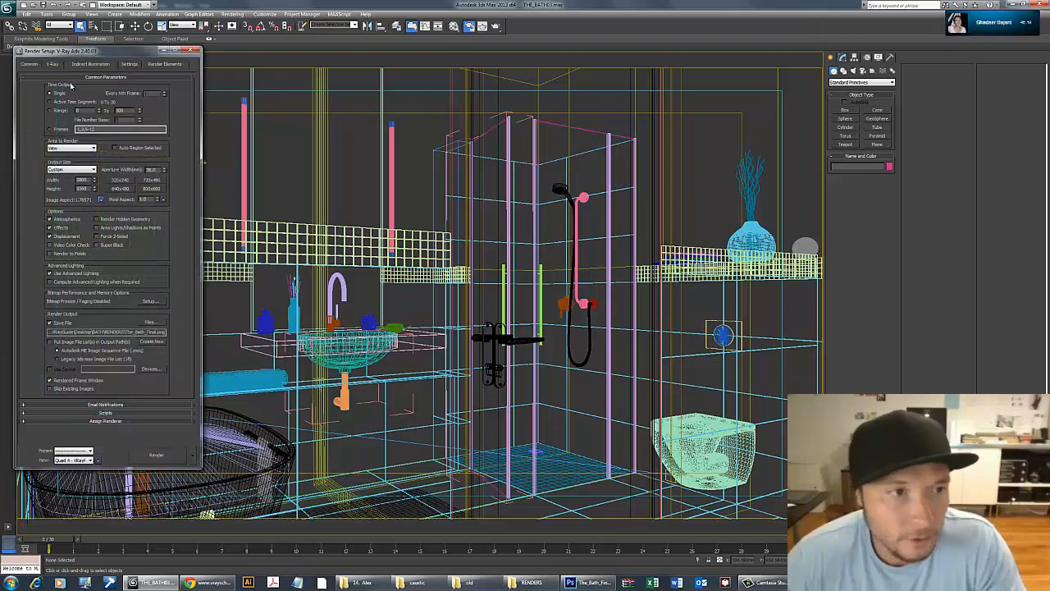
# Review the V-Ray, Indirect Illumination, Render Elements and Settings tabs of Render Setup.
pyautogui.click(51, 64)
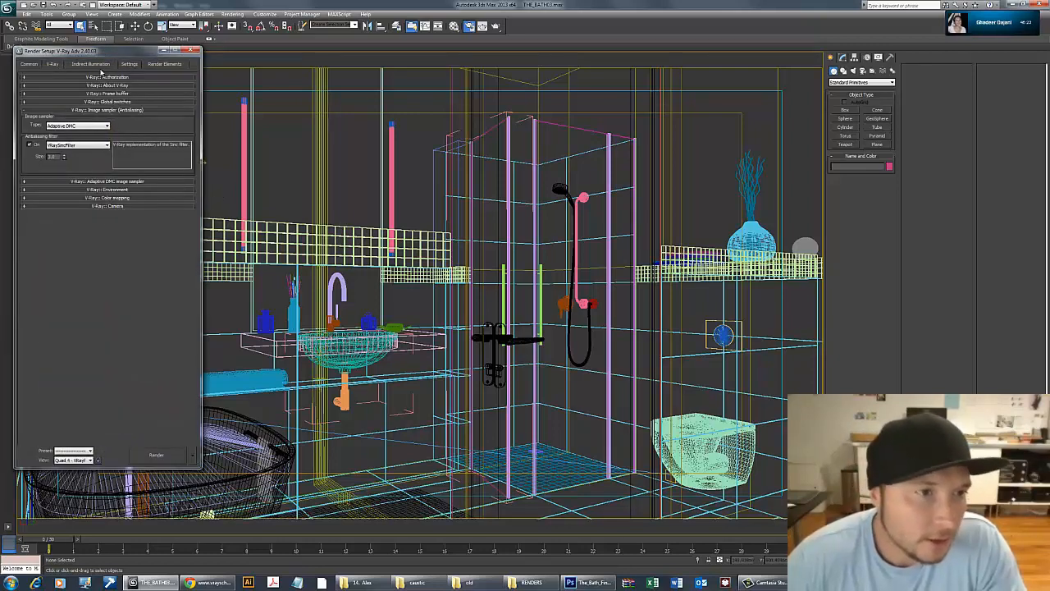
pyautogui.click(90, 64)
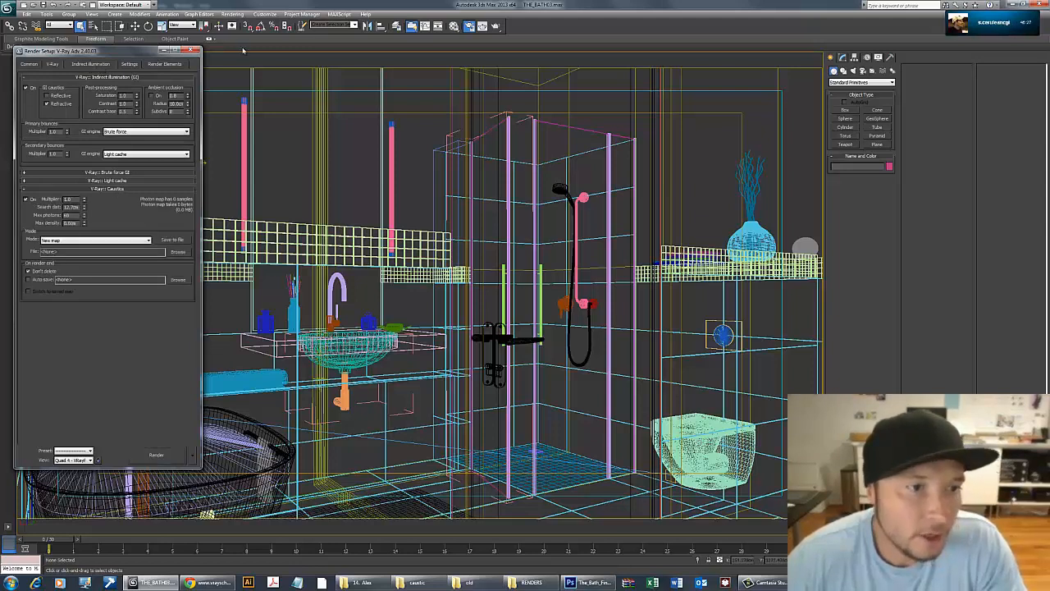
pyautogui.click(165, 64)
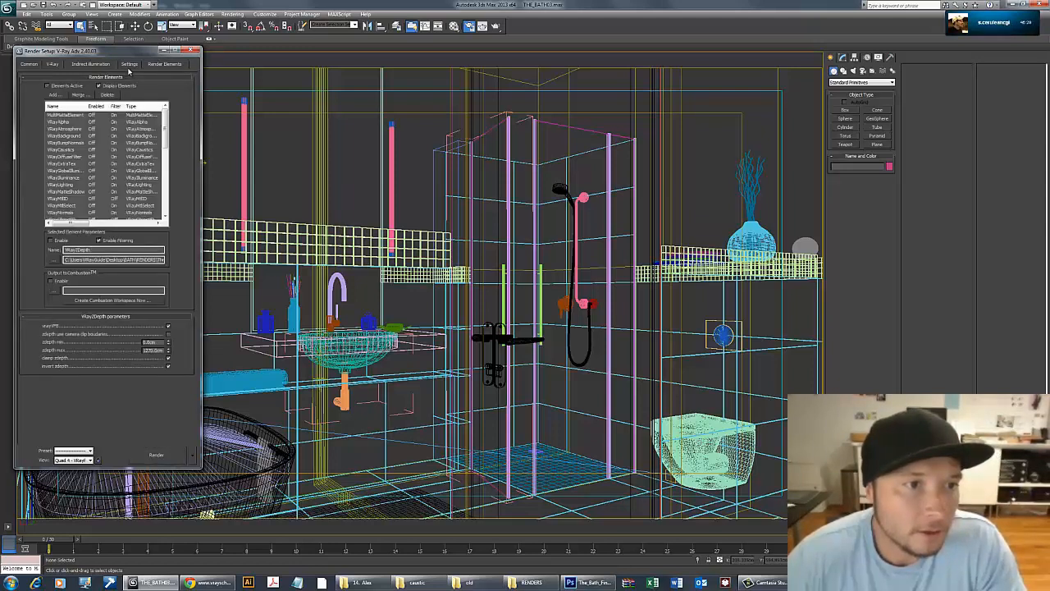
pyautogui.click(51, 64)
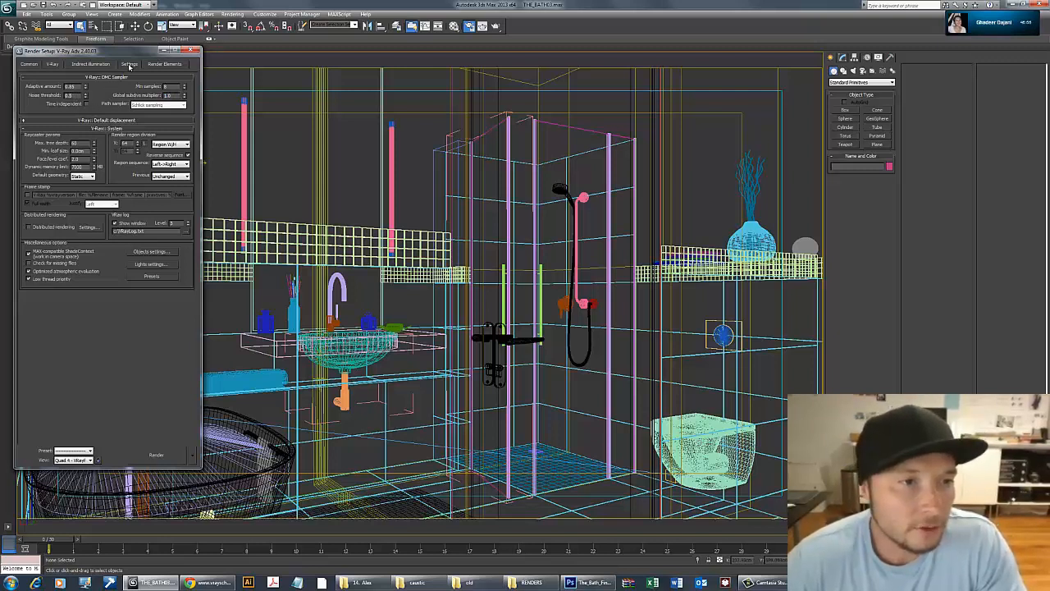
# Set the primary bounces GI engine to Irradiance map.
pyautogui.click(90, 64)
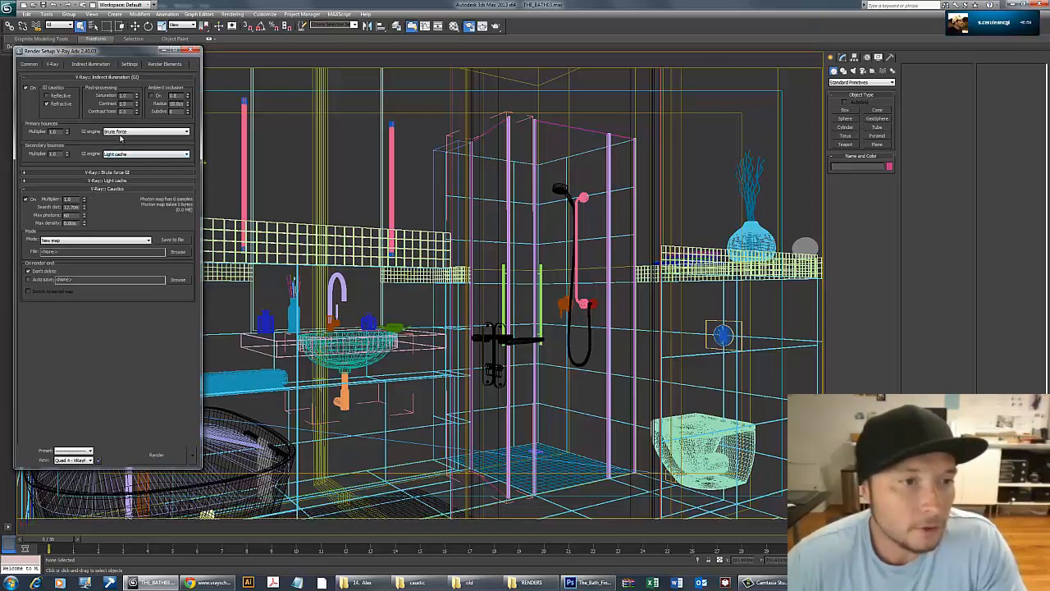
pyautogui.click(146, 131)
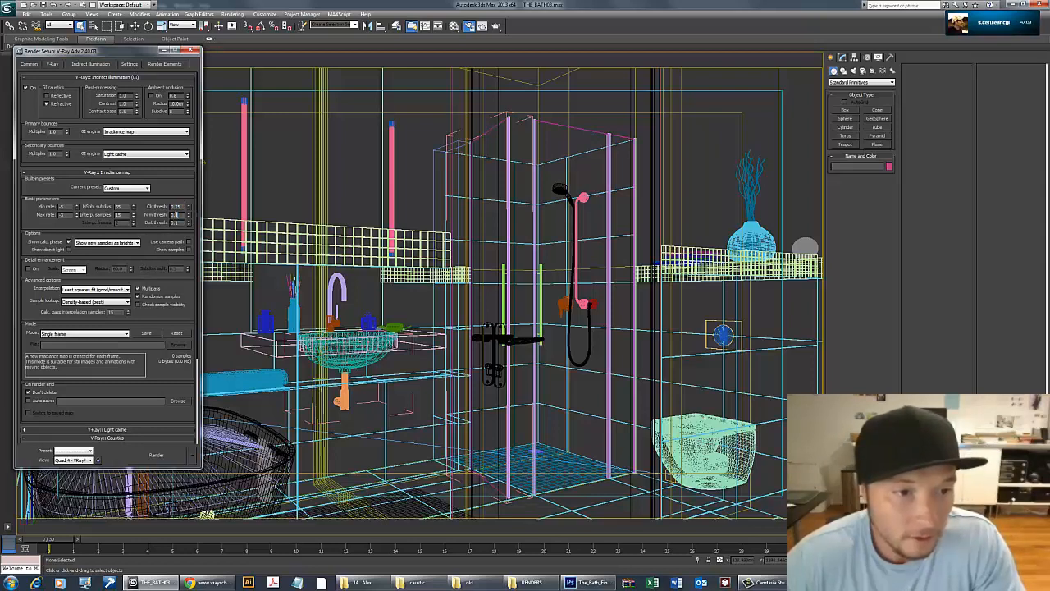
pyautogui.moveTo(157, 264)
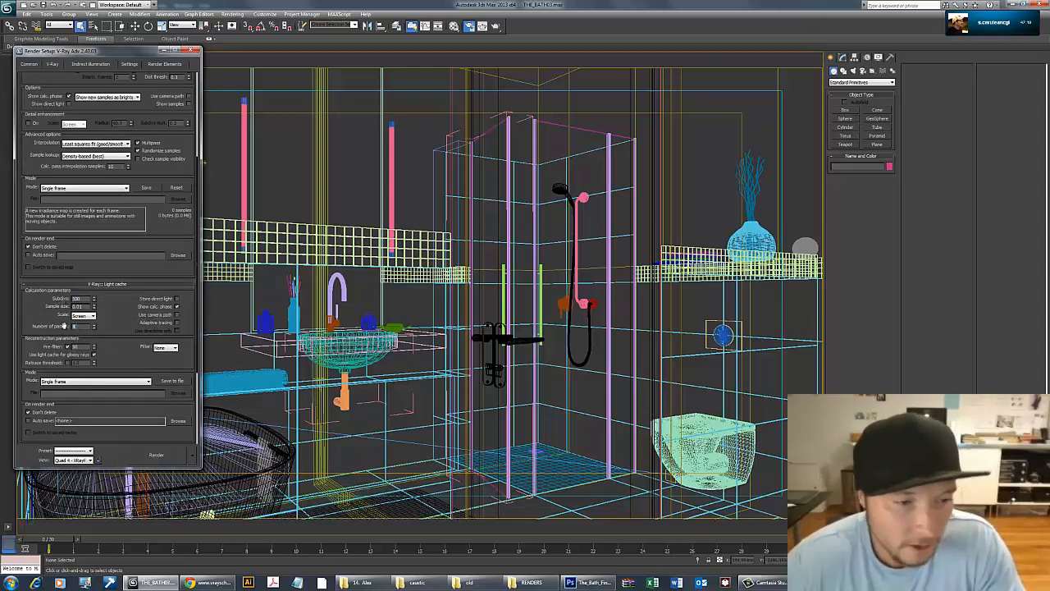
pyautogui.moveTo(62, 326)
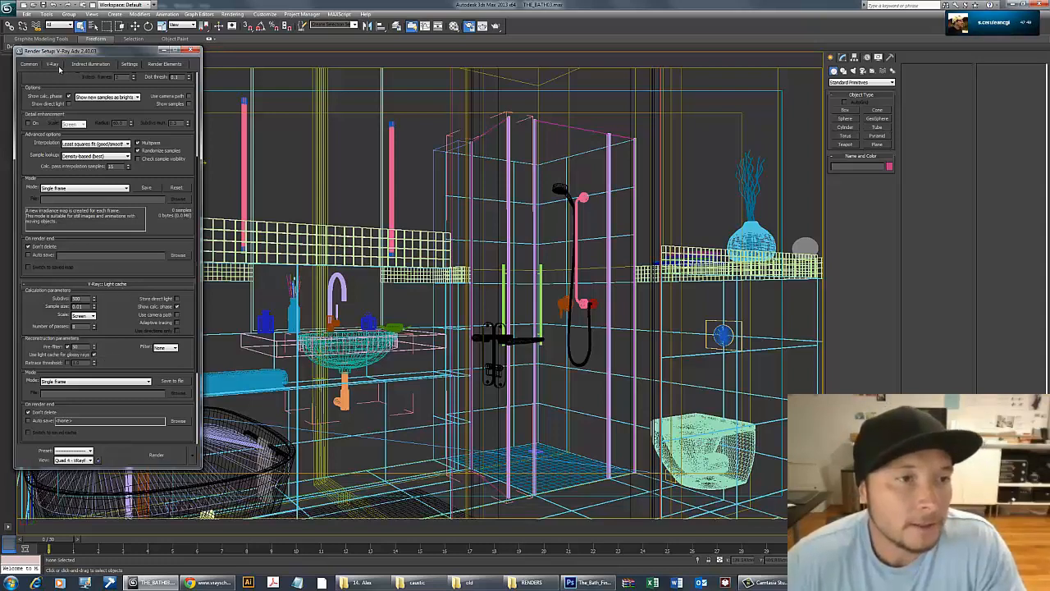
# Expand Global switches and set the image sampler type to Adaptive subdivision.
pyautogui.click(52, 64)
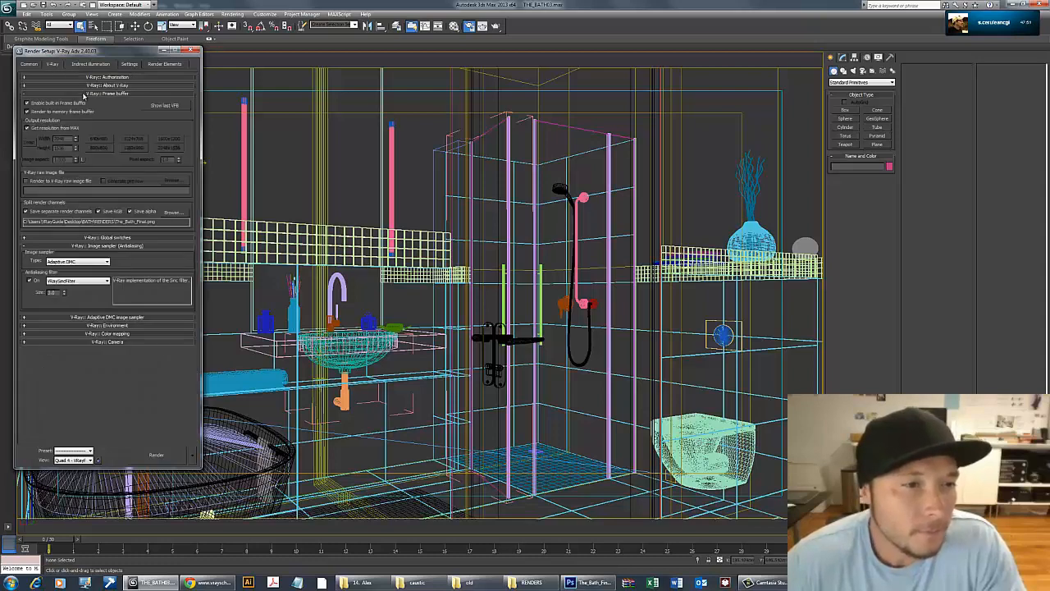
pyautogui.click(27, 211)
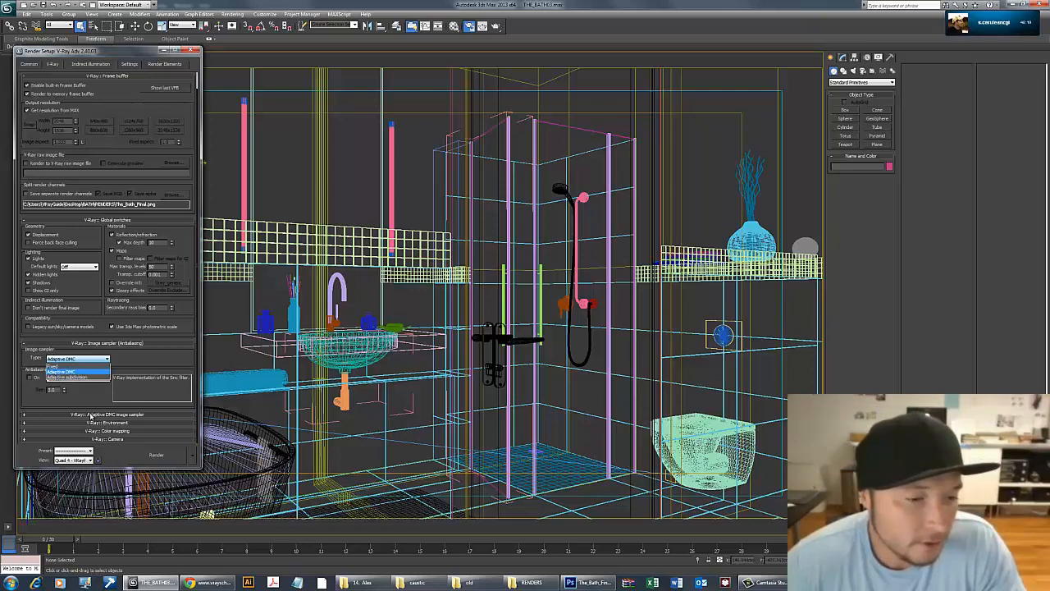
pyautogui.click(77, 358)
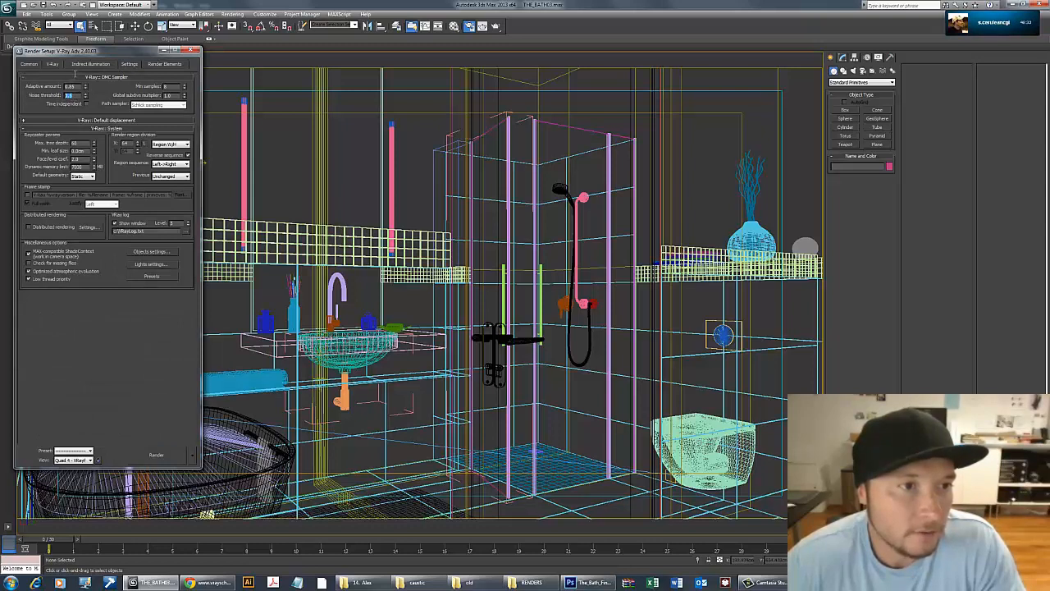
pyautogui.click(52, 63)
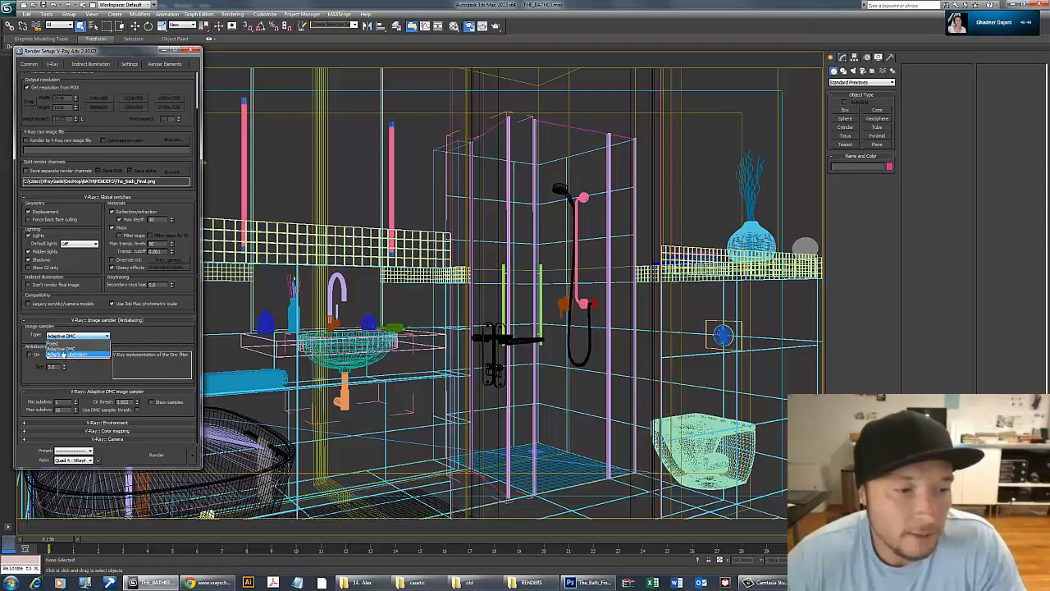
pyautogui.click(72, 345)
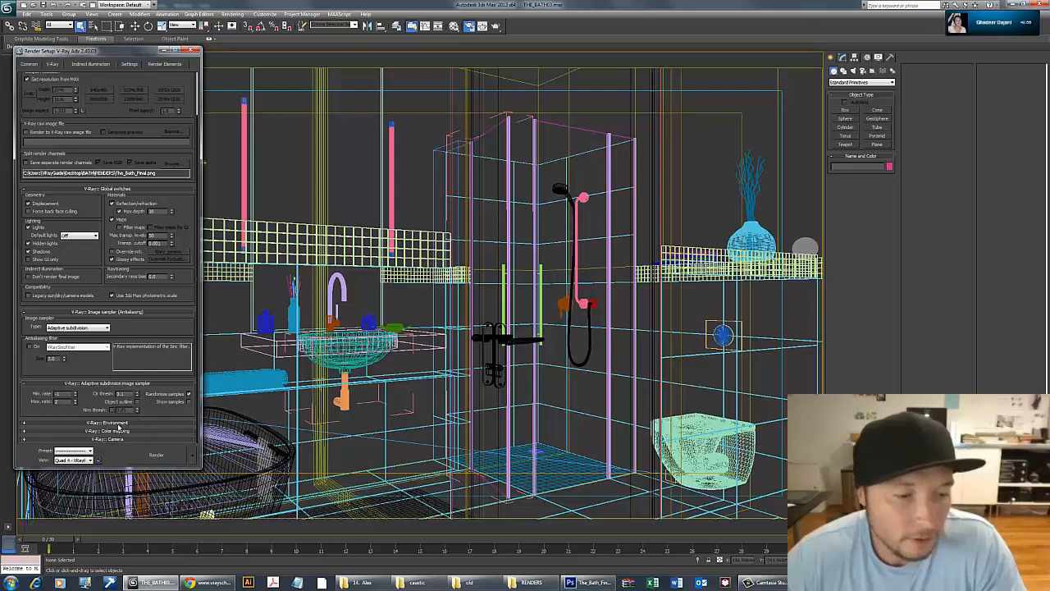
pyautogui.moveTo(119, 435)
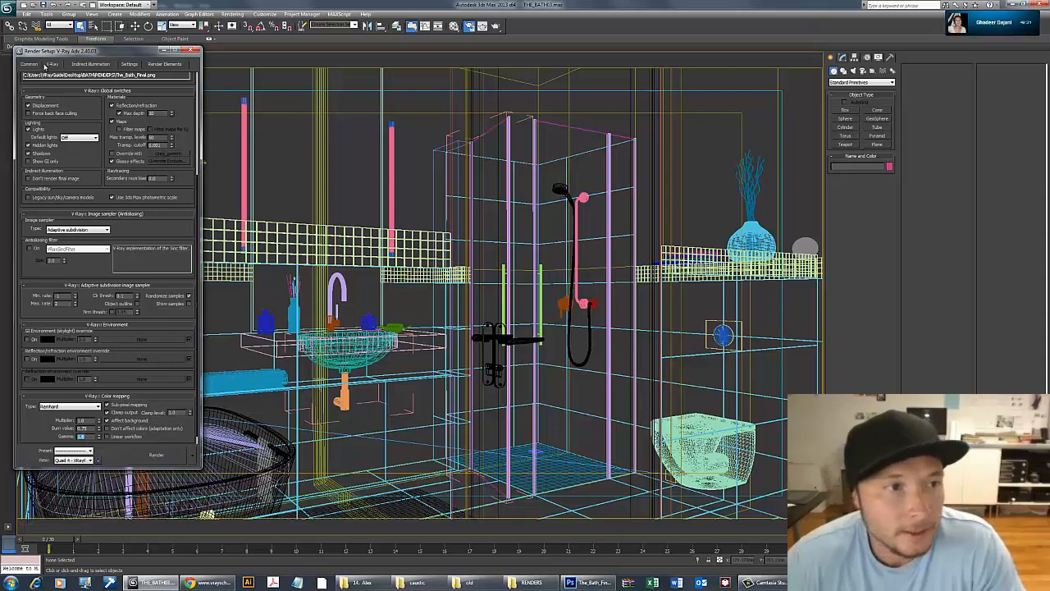
# Set the render output size to 800 × 448 on the Common tab.
pyautogui.click(29, 64)
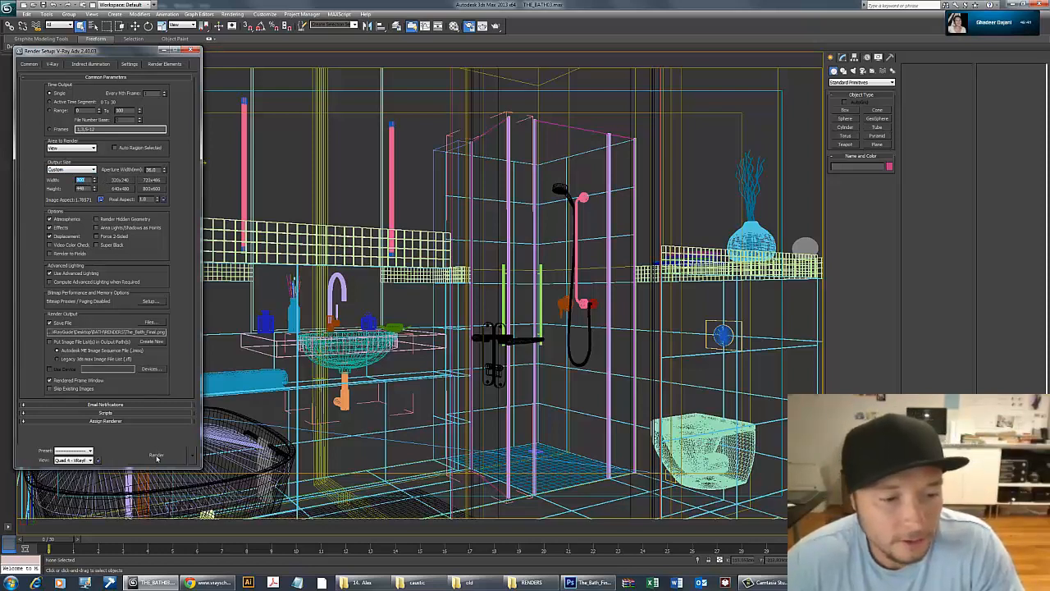
# Replace the missing output path with The_Bath_Final_test.jpg in the RENDERS folder.
pyautogui.click(156, 455)
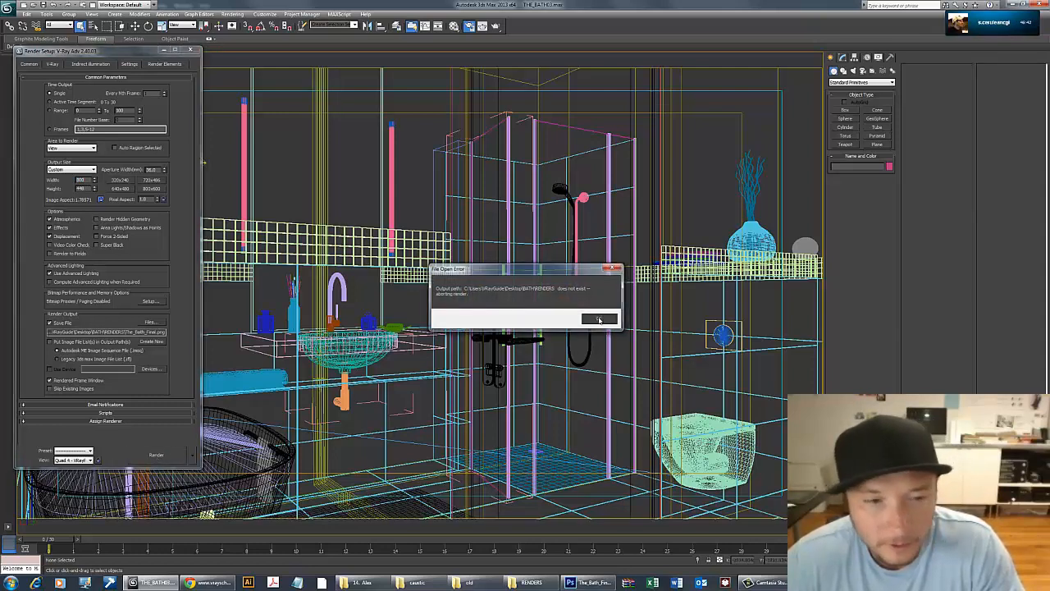
pyautogui.click(599, 319)
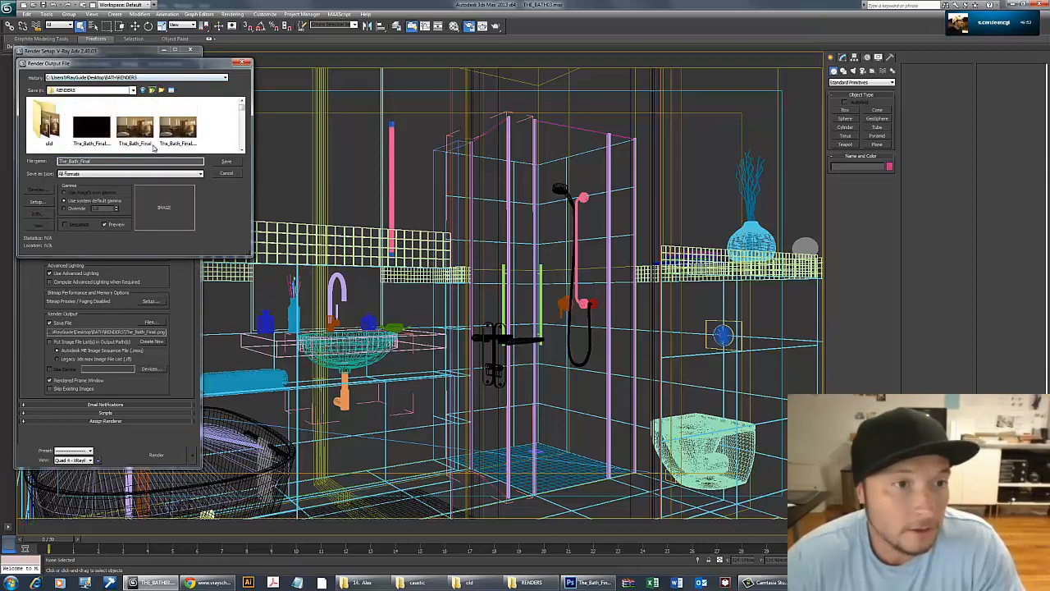
pyautogui.click(129, 160)
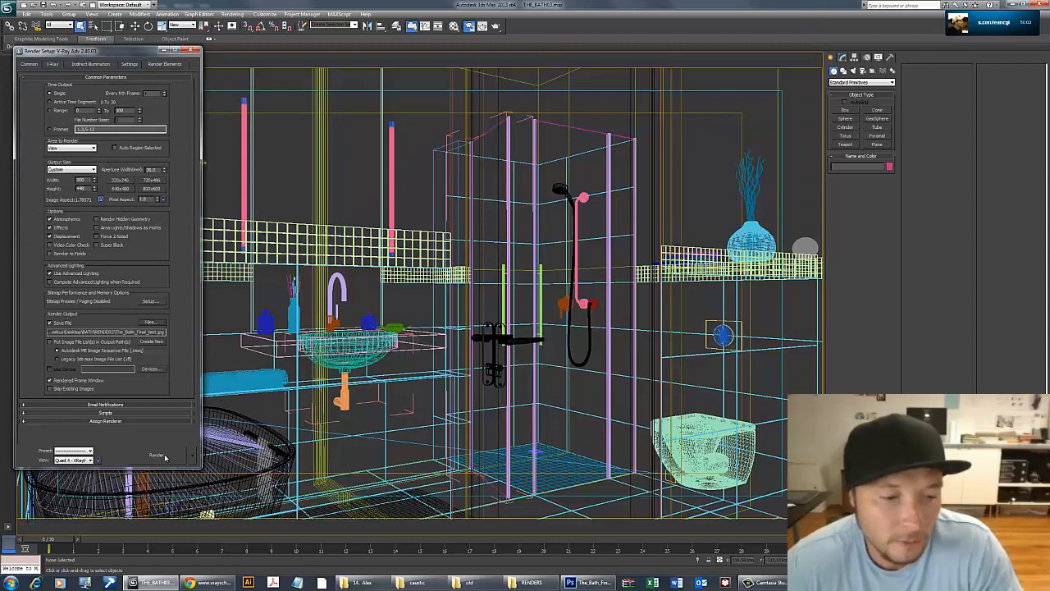
# Start the V-Ray test render of the bathroom camera view.
pyautogui.click(156, 455)
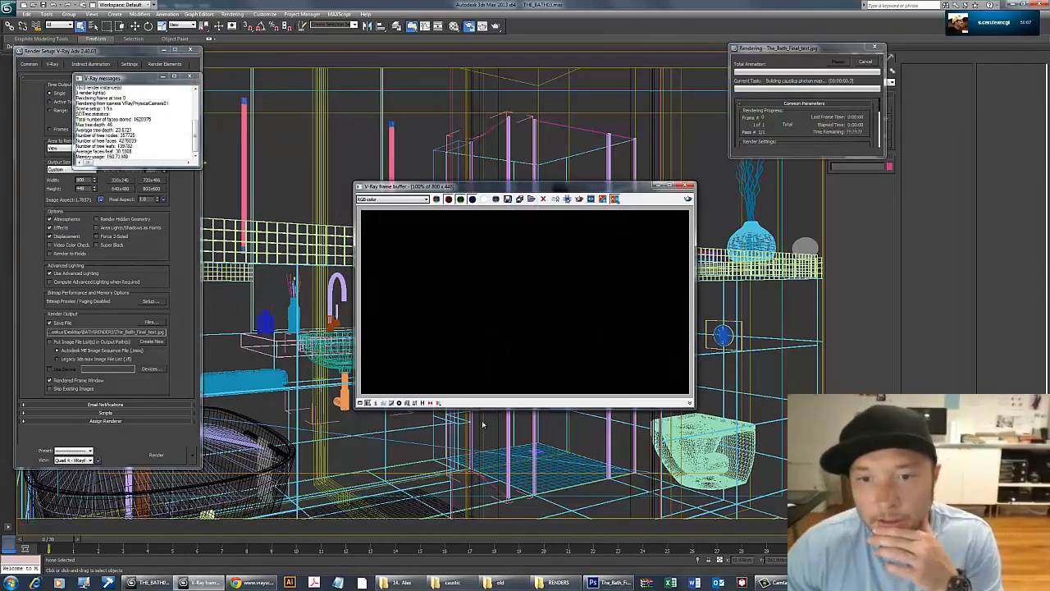
pyautogui.moveTo(570, 302)
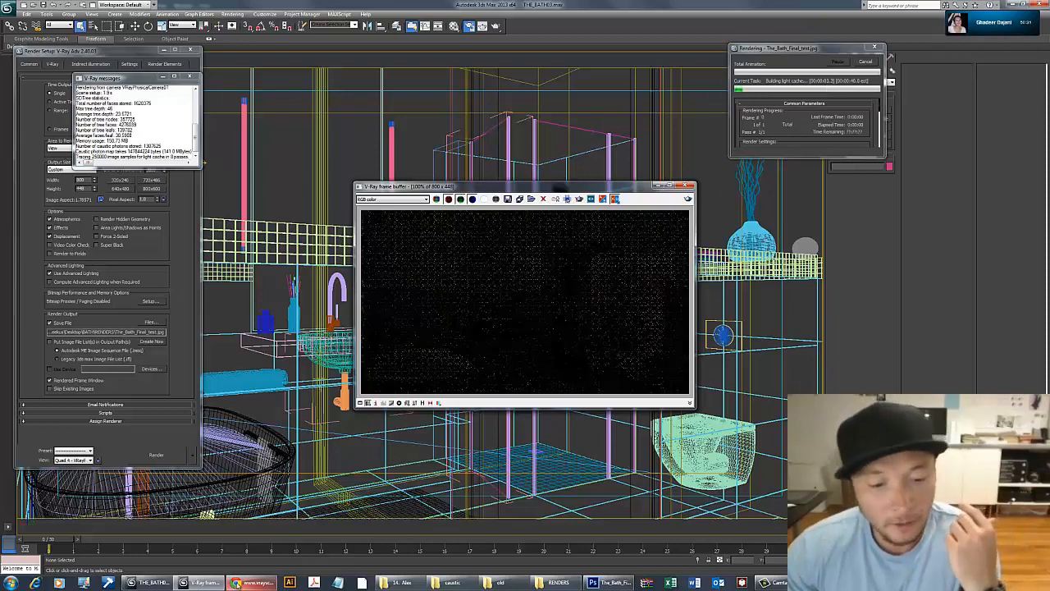
# Search Google for 'caustics' in a new Chrome tab and view an example image.
pyautogui.click(252, 582)
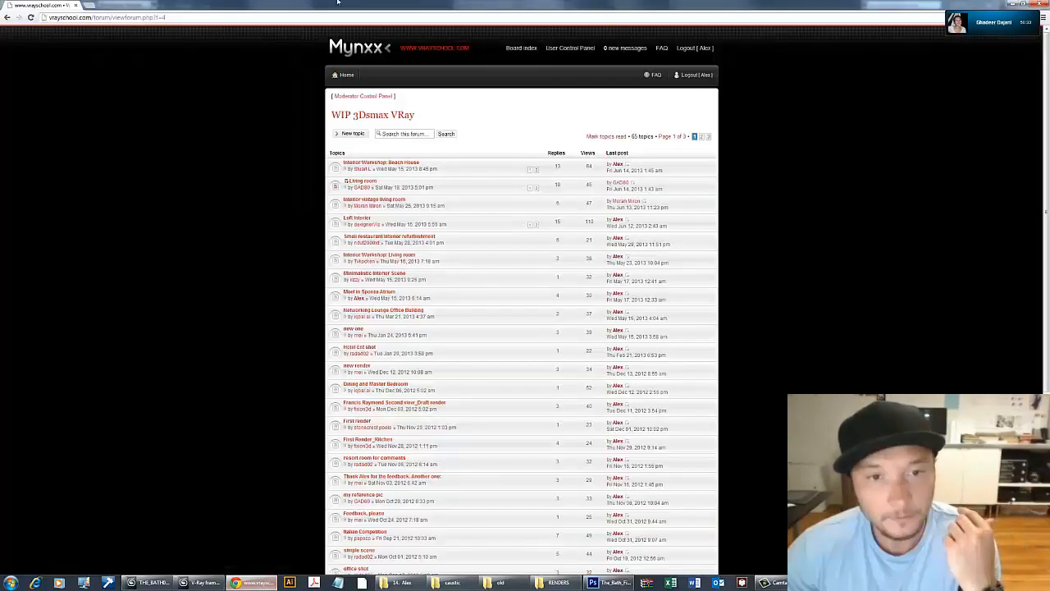
pyautogui.click(106, 5)
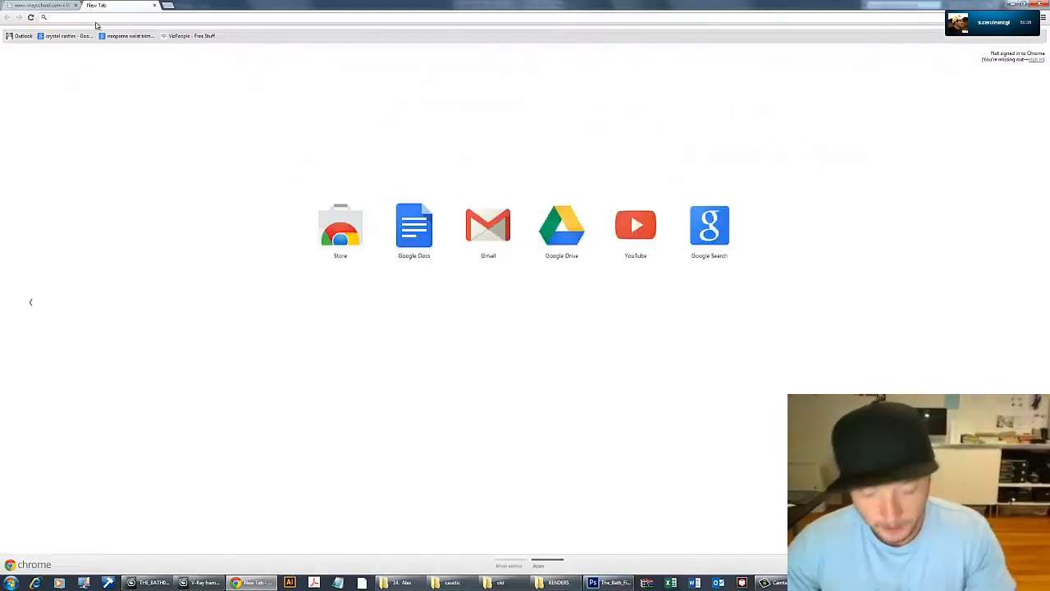
pyautogui.write('caustics')
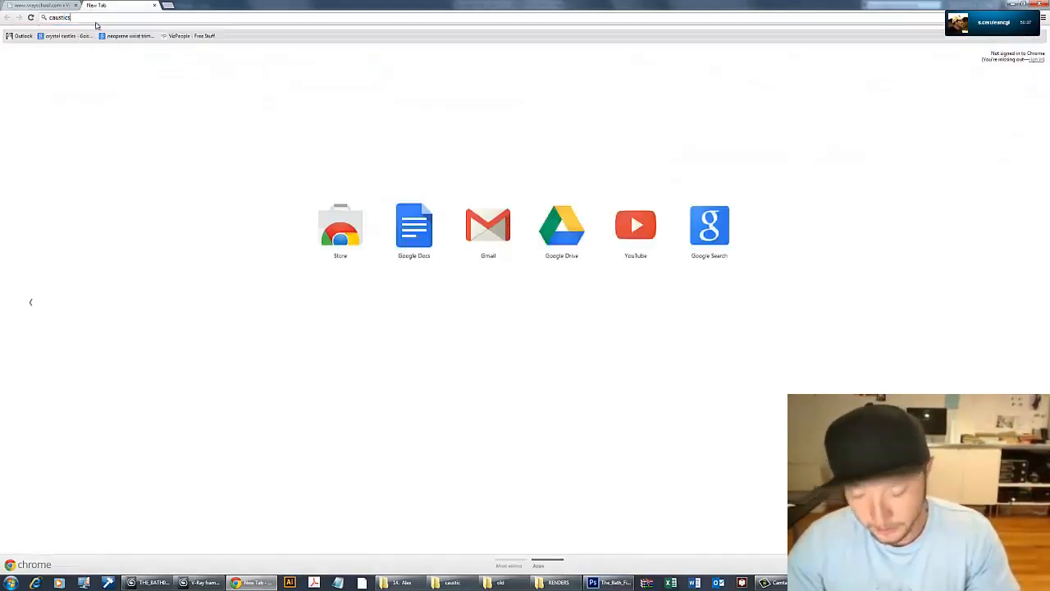
pyautogui.press('Return')
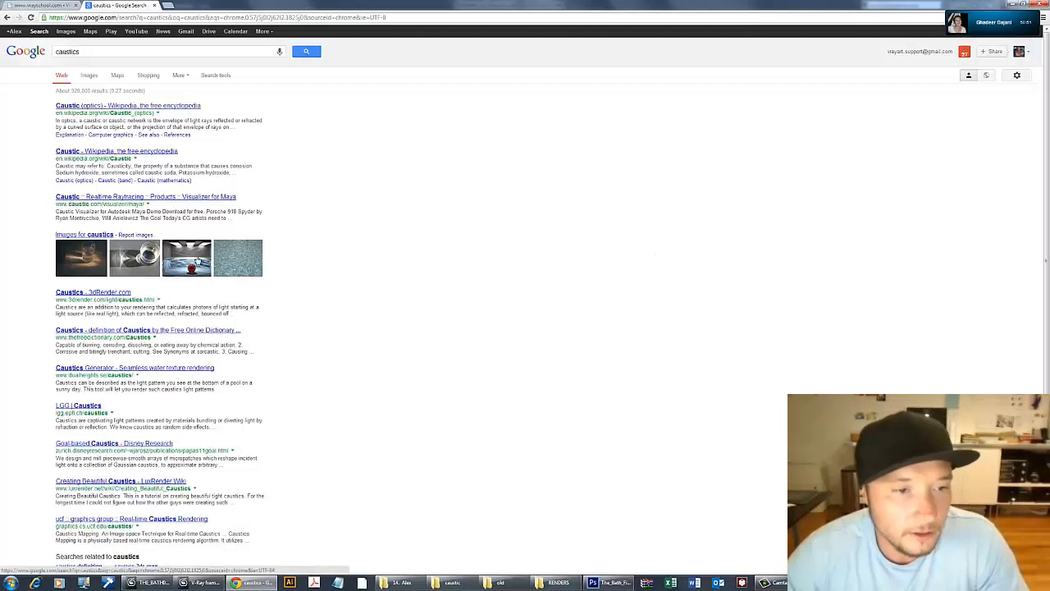
pyautogui.moveTo(135, 257)
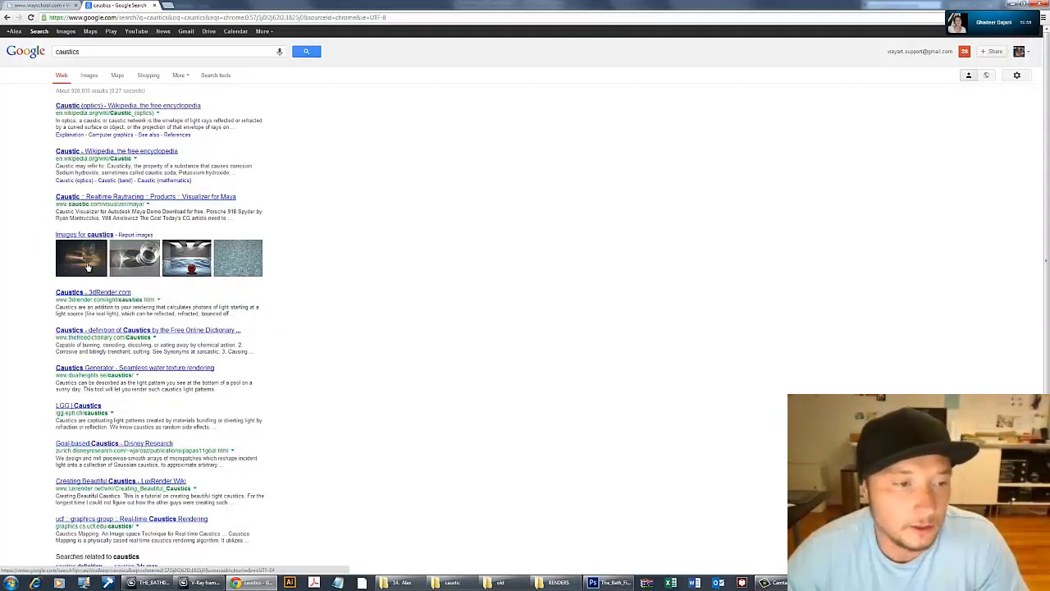
pyautogui.click(88, 75)
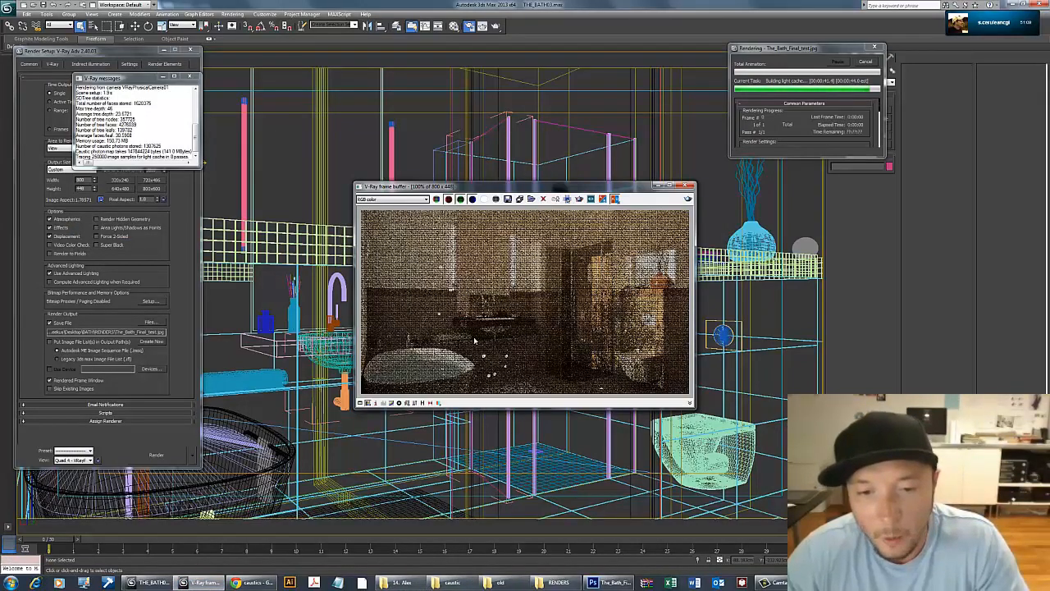
pyautogui.moveTo(615, 367)
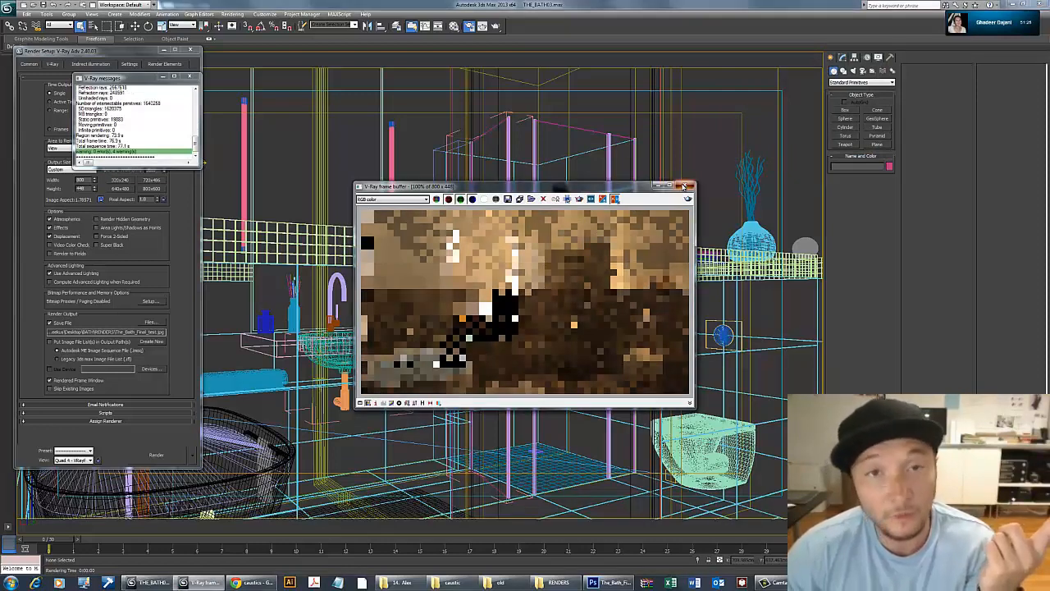
# Close the V-Ray frame buffer once the test render finishes.
pyautogui.click(684, 186)
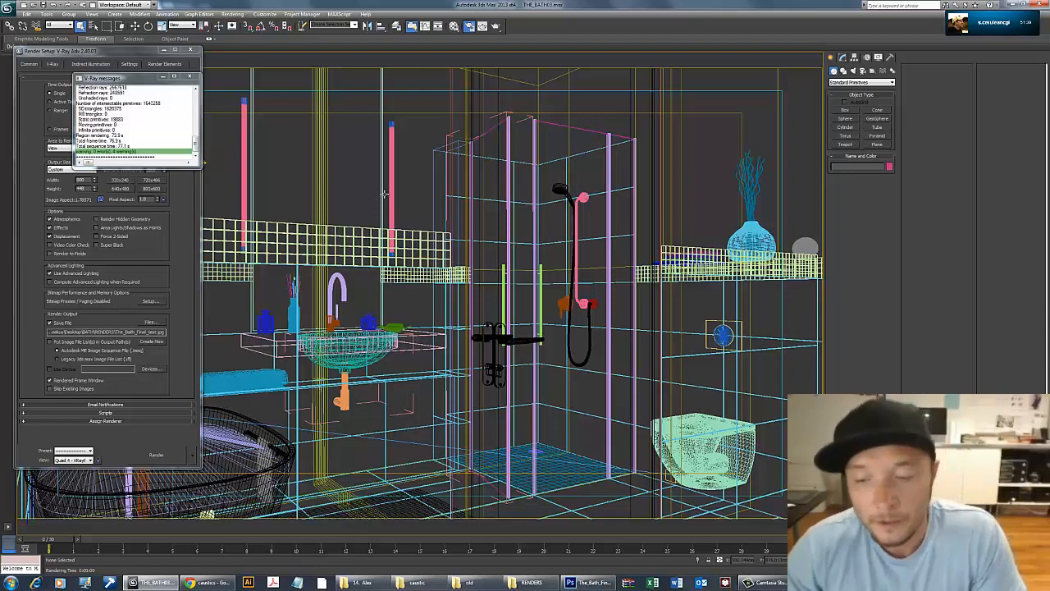
pyautogui.moveTo(190, 84)
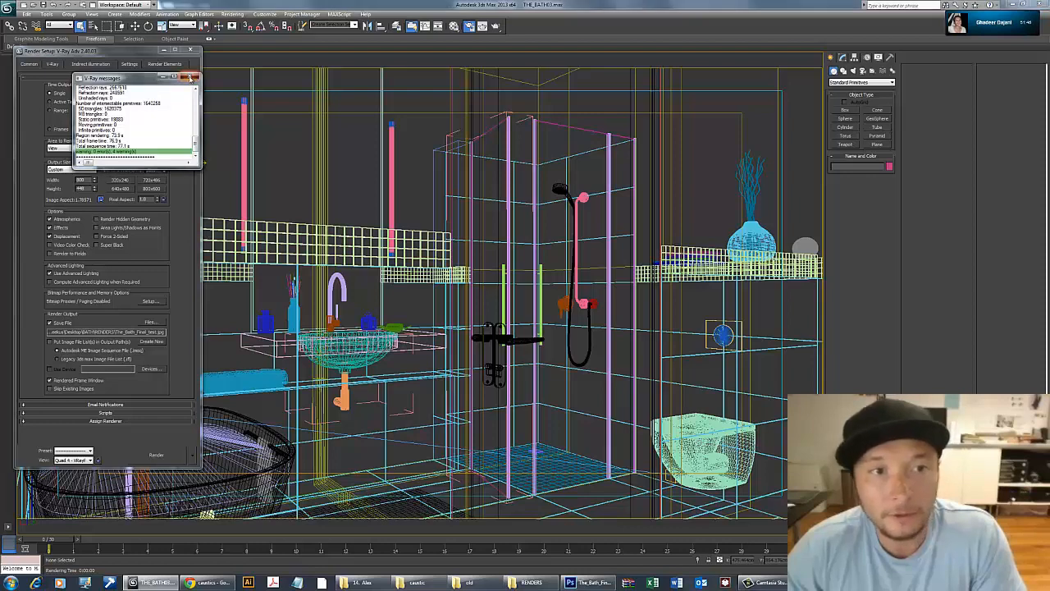
# Dismiss the V-Ray log and uncheck On in the Indirect Illumination tab's V-Ray Caustics rollout.
pyautogui.click(195, 77)
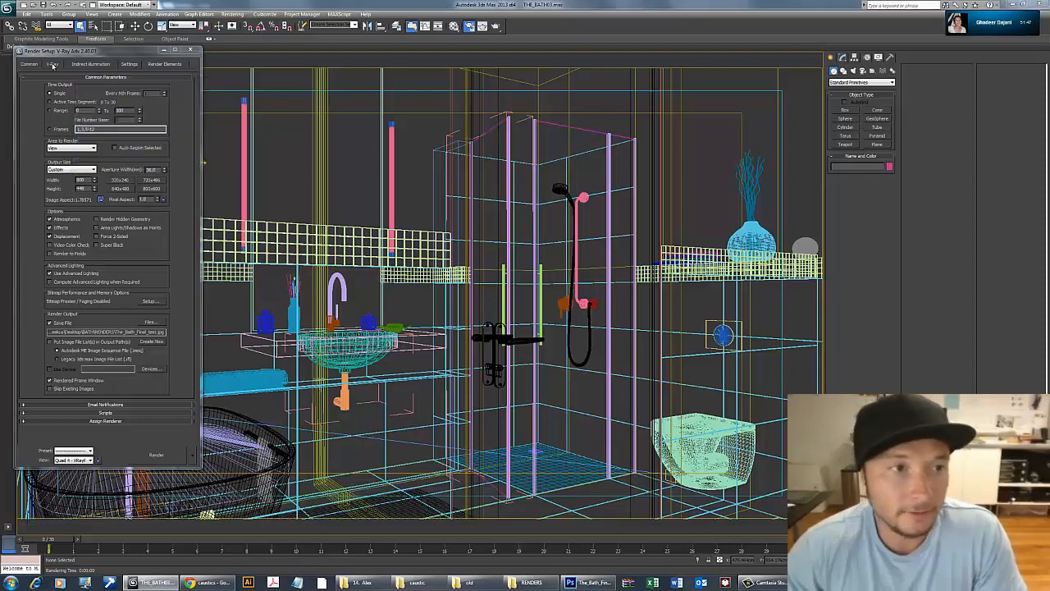
pyautogui.click(53, 64)
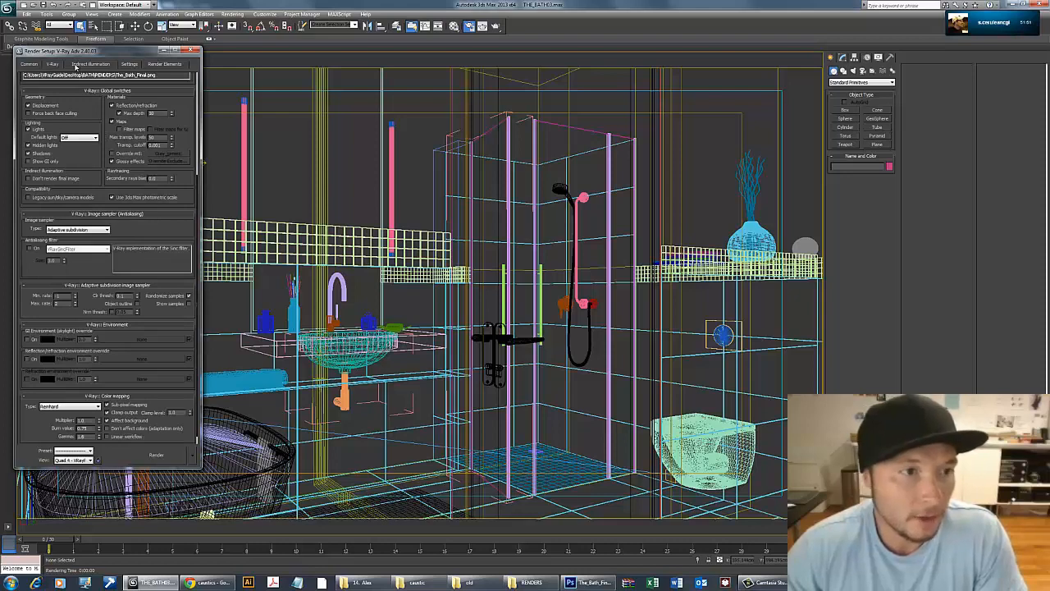
pyautogui.click(90, 64)
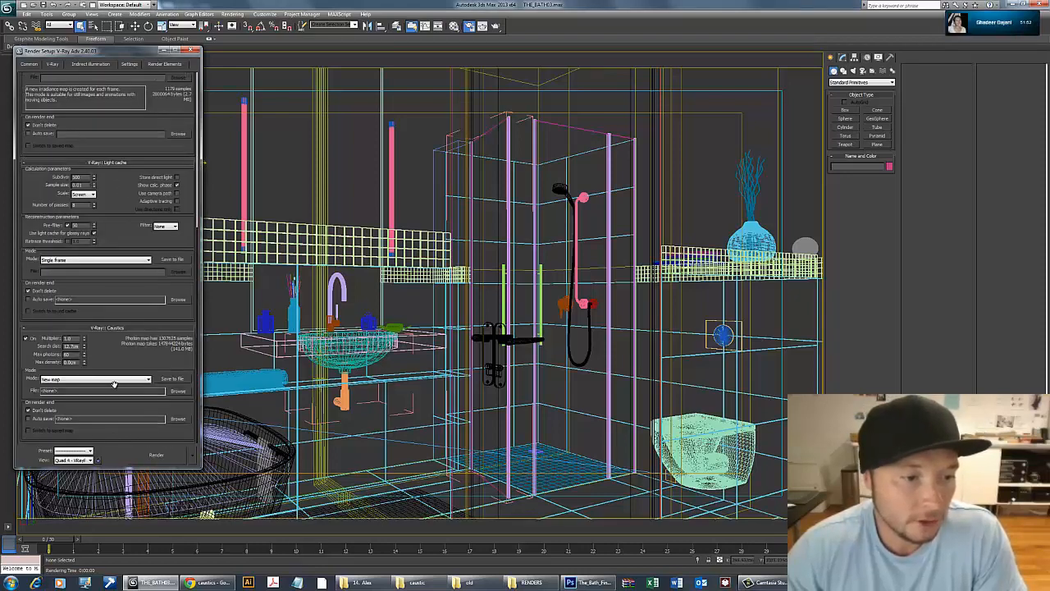
pyautogui.click(27, 338)
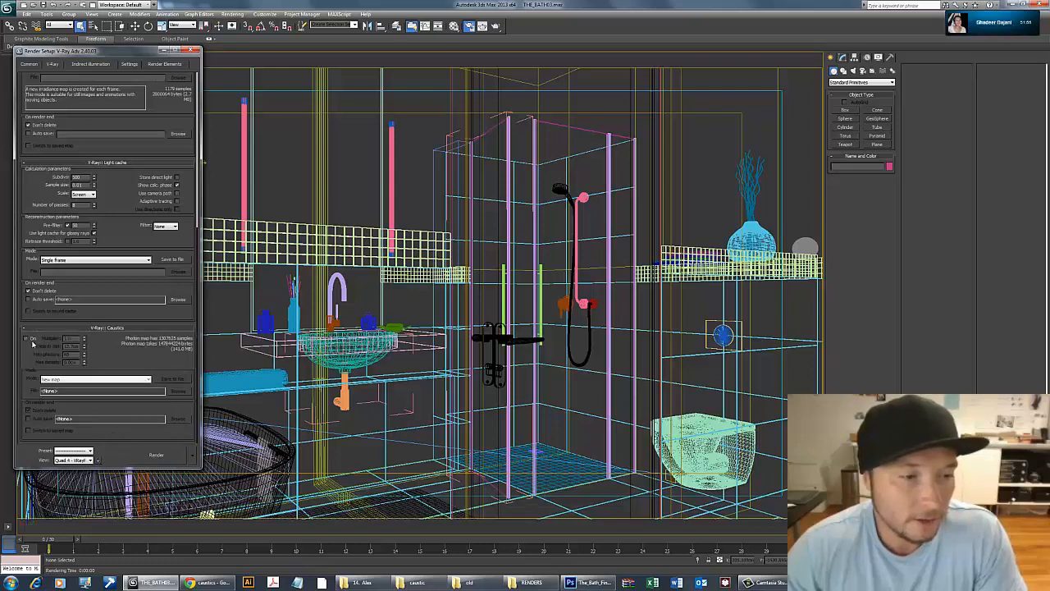
pyautogui.click(197, 50)
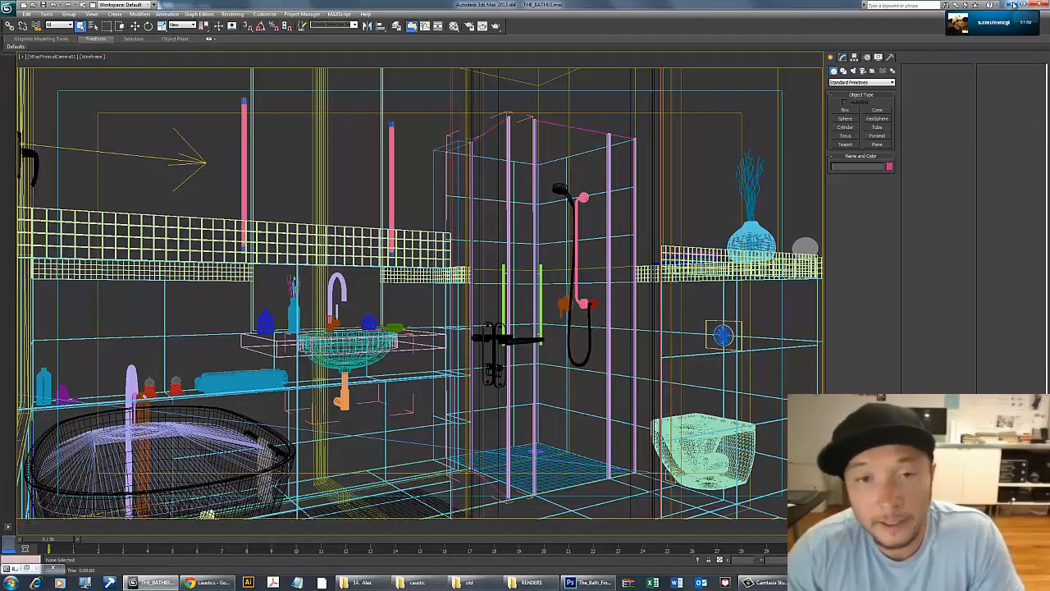
# Show The_Bath_Final render in Photoshop, then minimize Photoshop to reveal the caustic folder.
pyautogui.click(209, 583)
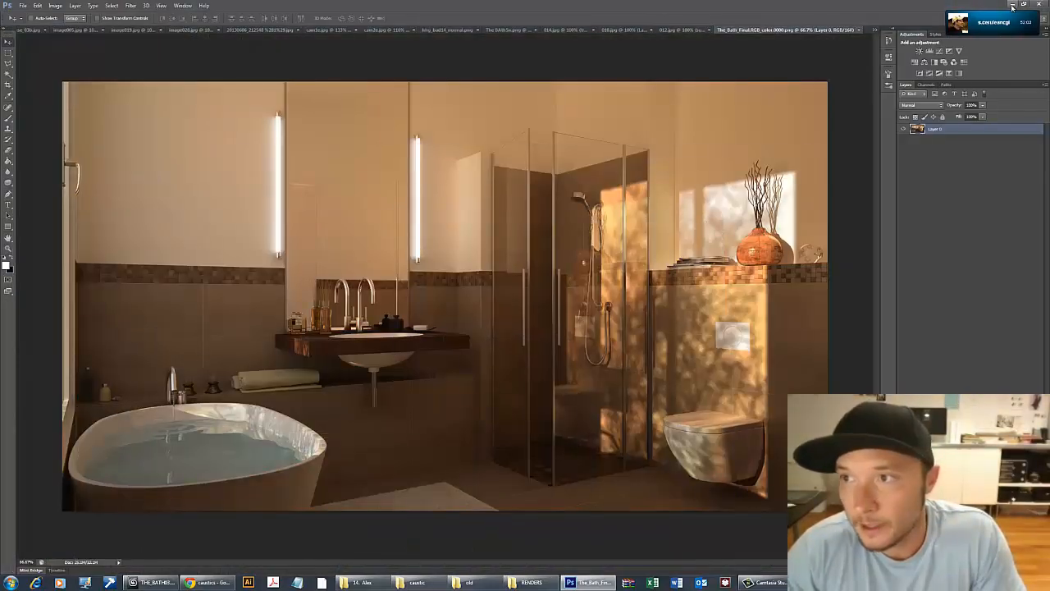
pyautogui.click(531, 583)
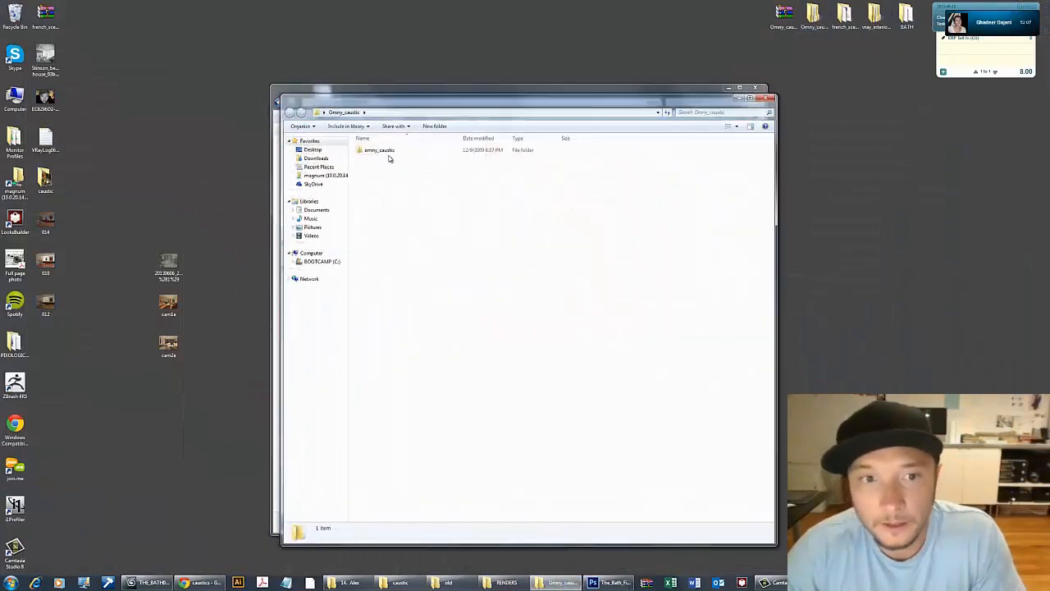
# Open the omni caustic files folder and merge its .max file into the bathroom scene.
pyautogui.doubleClick(378, 150)
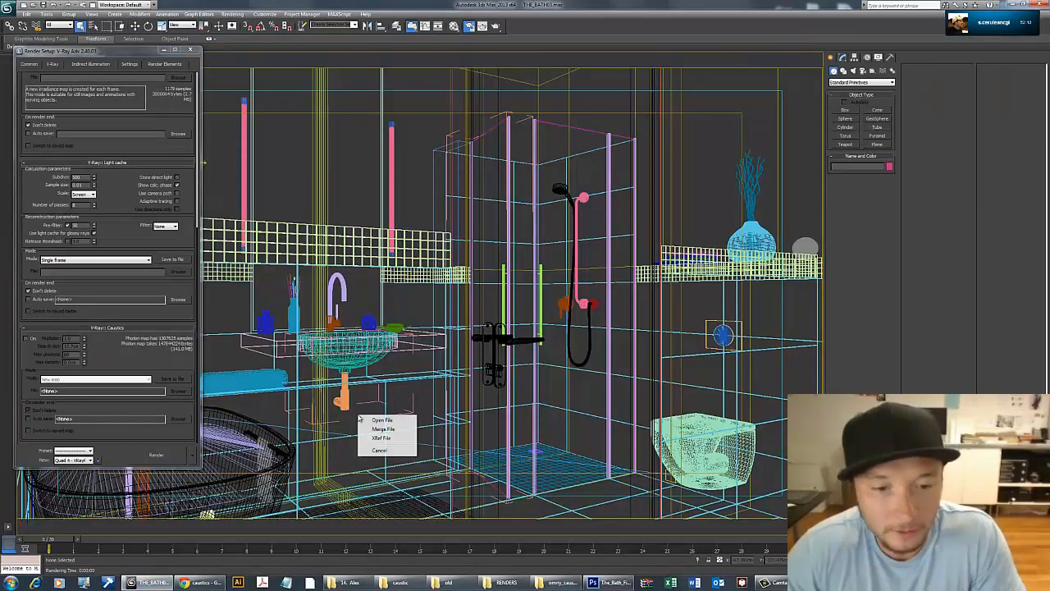
pyautogui.moveTo(384, 430)
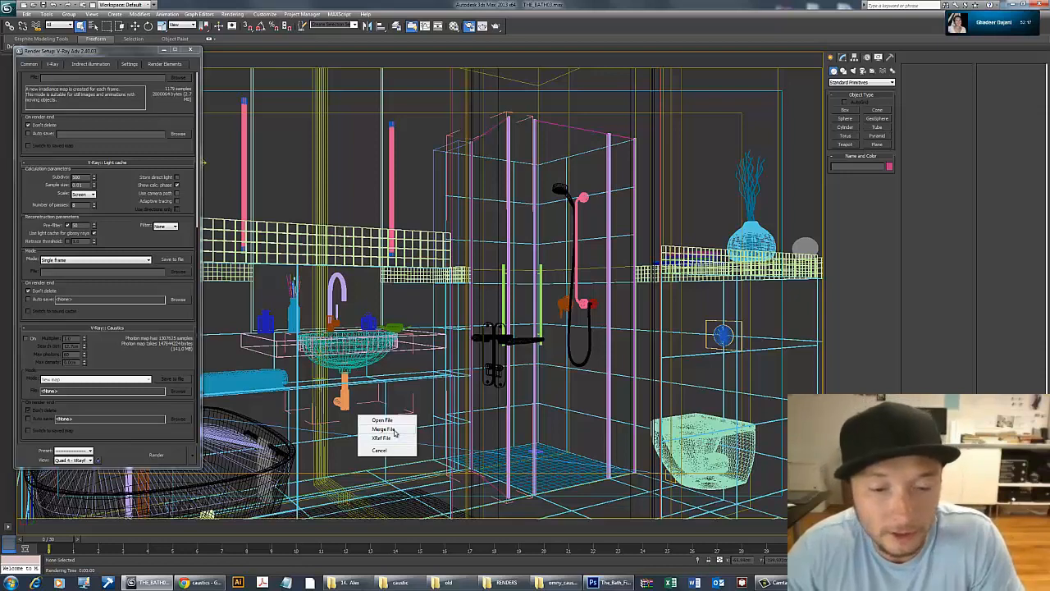
pyautogui.click(384, 429)
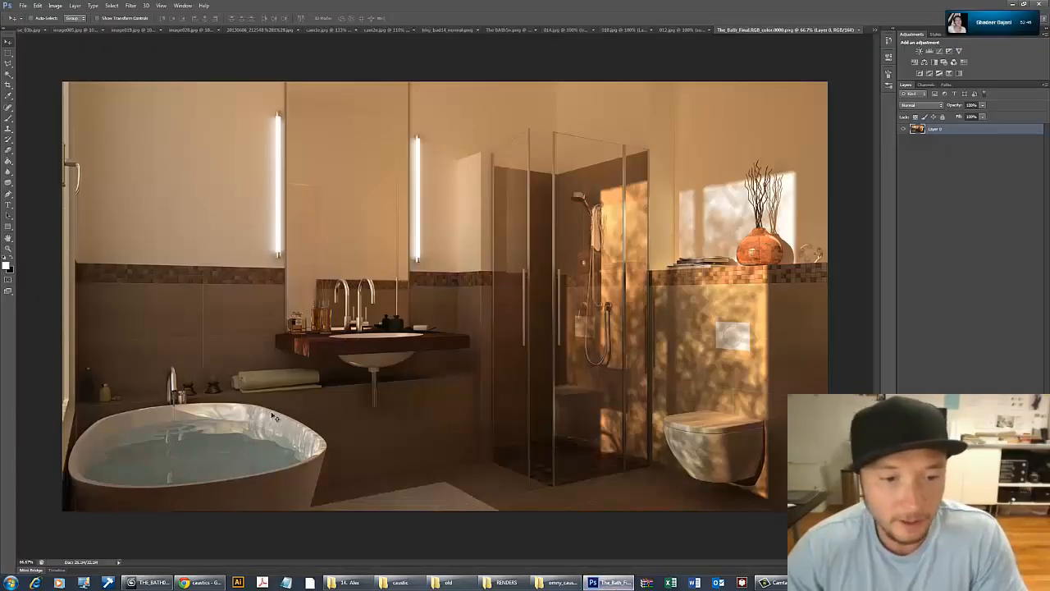
pyautogui.moveTo(261, 435)
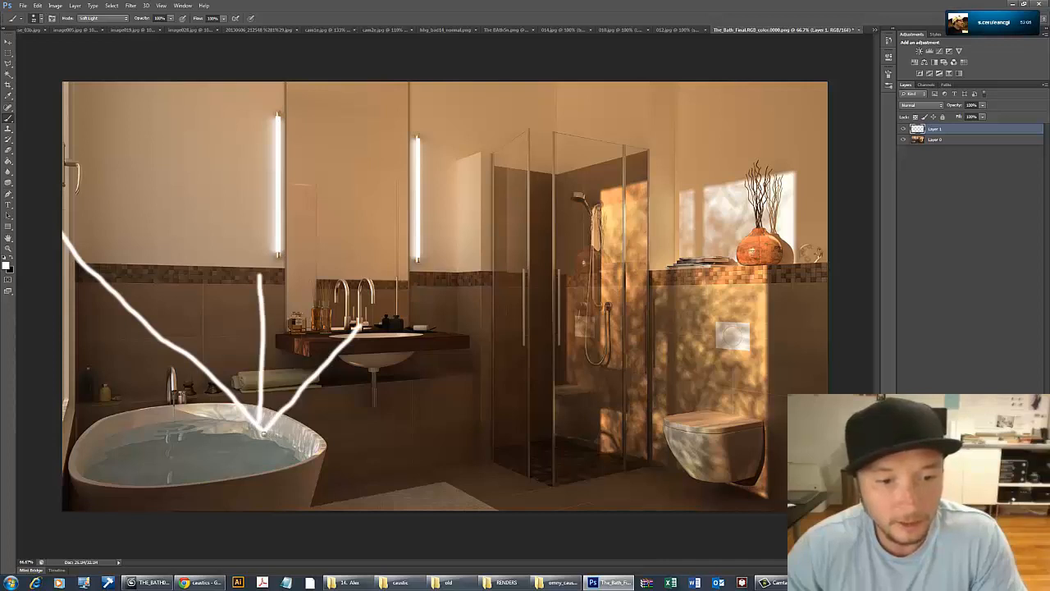
# Paint white light-ray strokes from the bathtub water toward the walls, basin and shower.
pyautogui.moveTo(259, 434); pyautogui.dragTo(558, 415)
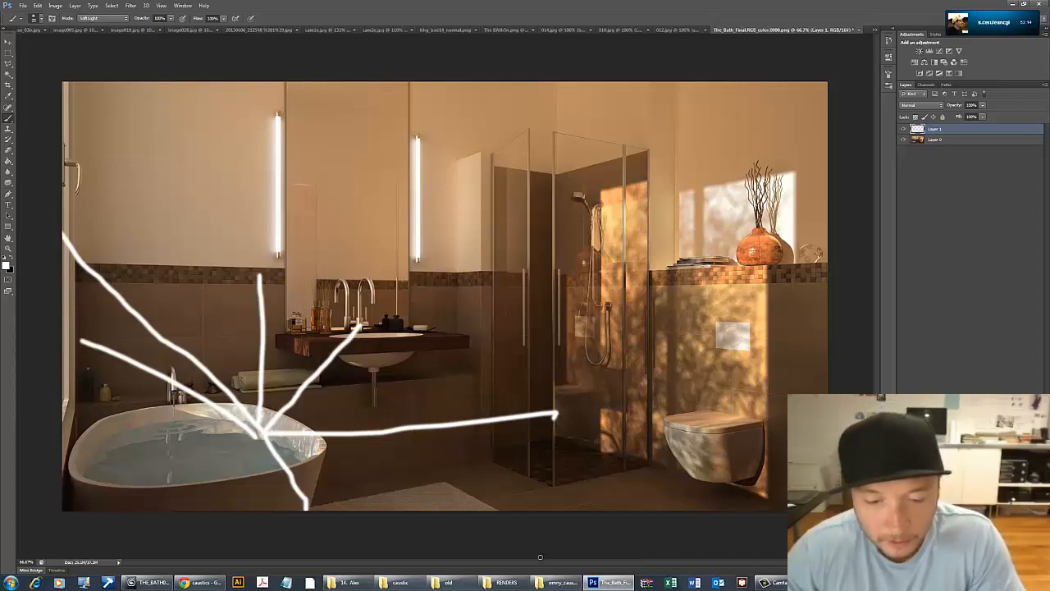
pyautogui.click(400, 582)
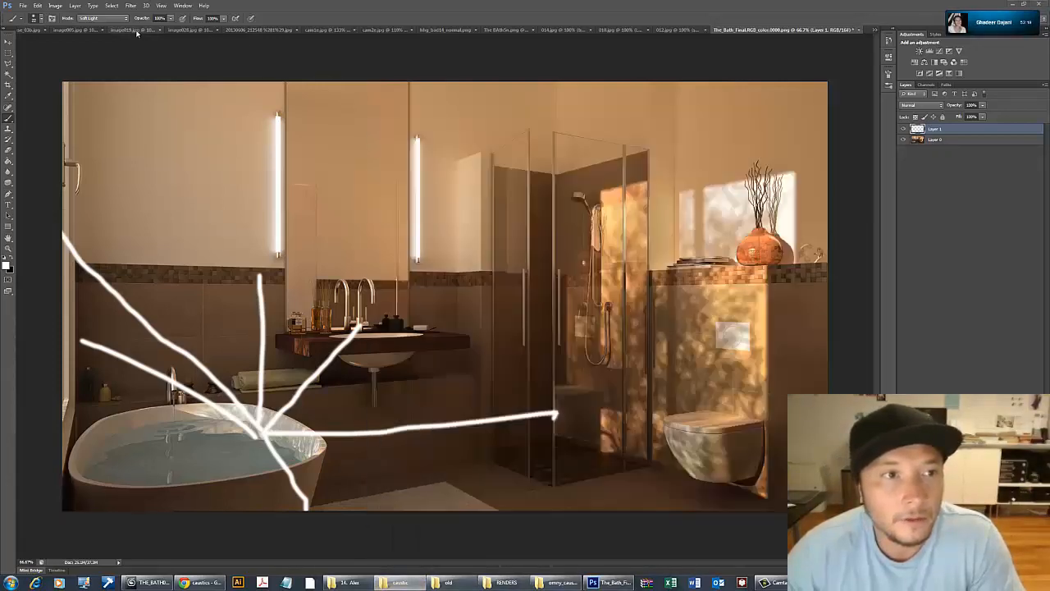
# Browse the orange bathroom, indoor pool and mural lounge reference renders, then return to 3ds Max.
pyautogui.click(193, 30)
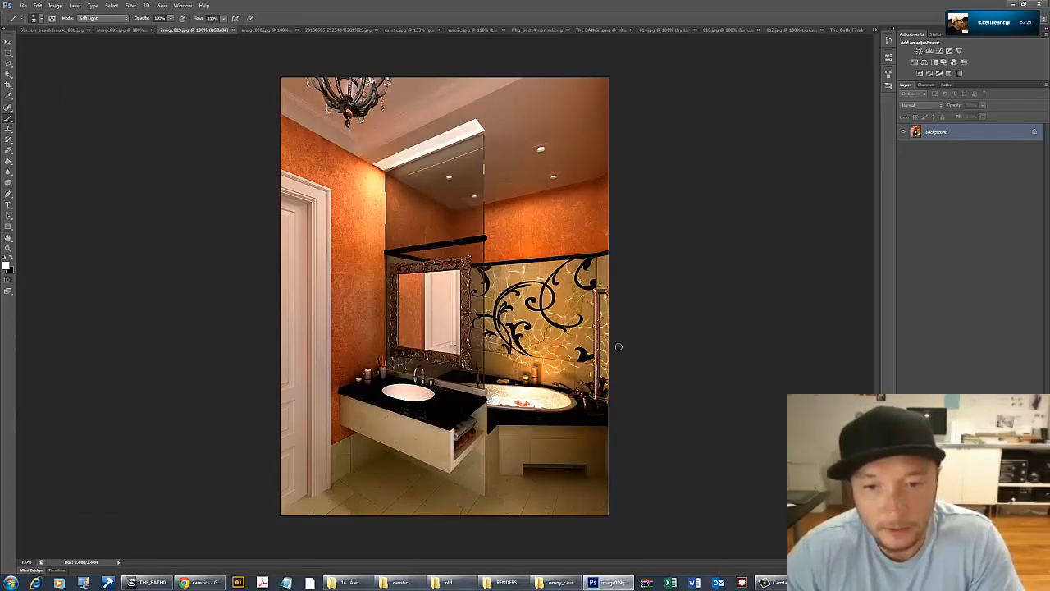
pyautogui.click(110, 30)
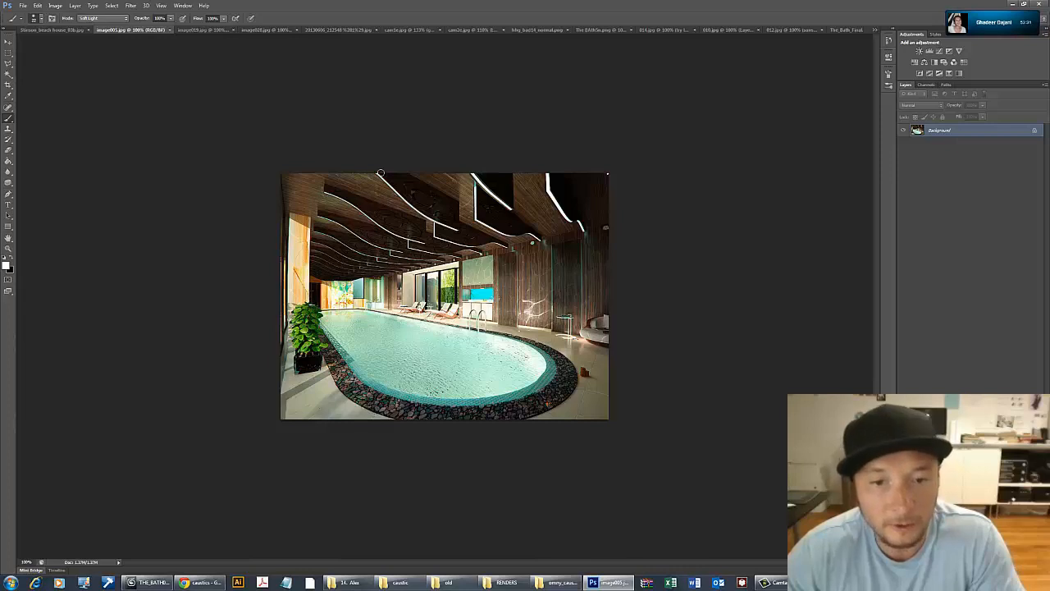
pyautogui.click(254, 31)
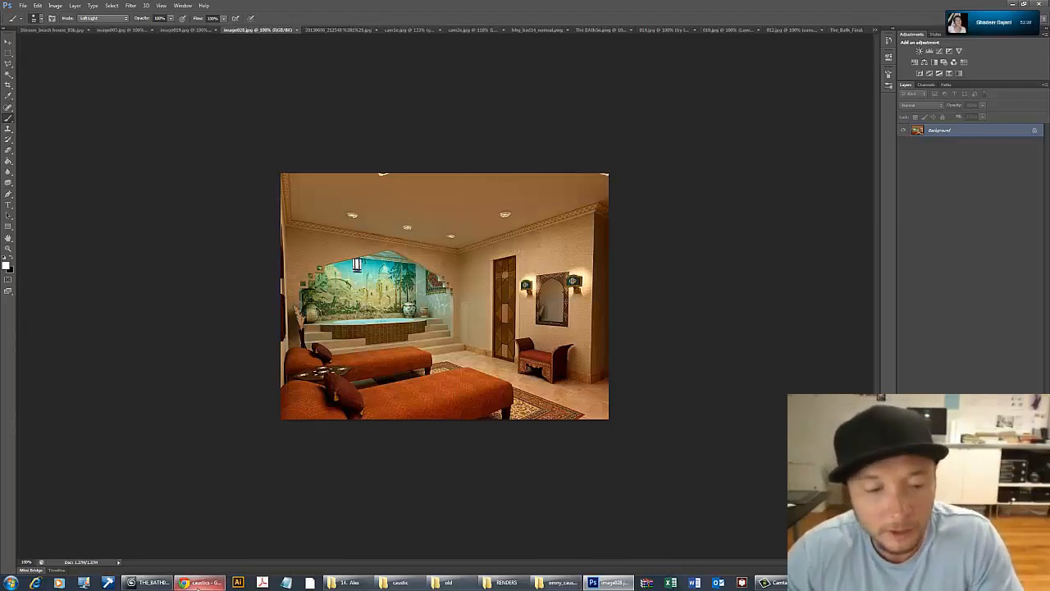
pyautogui.moveTo(199, 582)
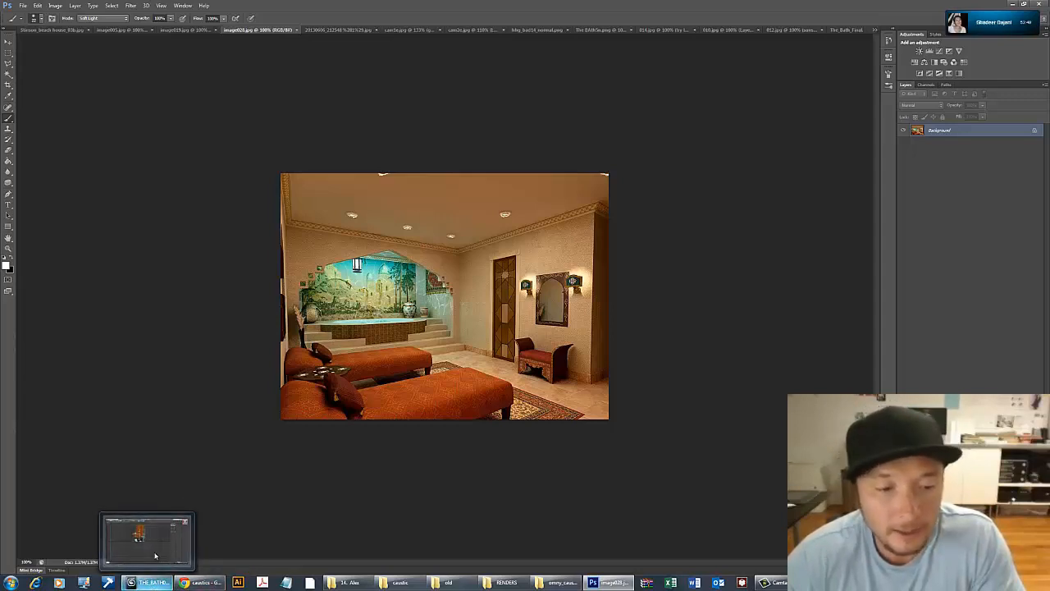
pyautogui.click(146, 582)
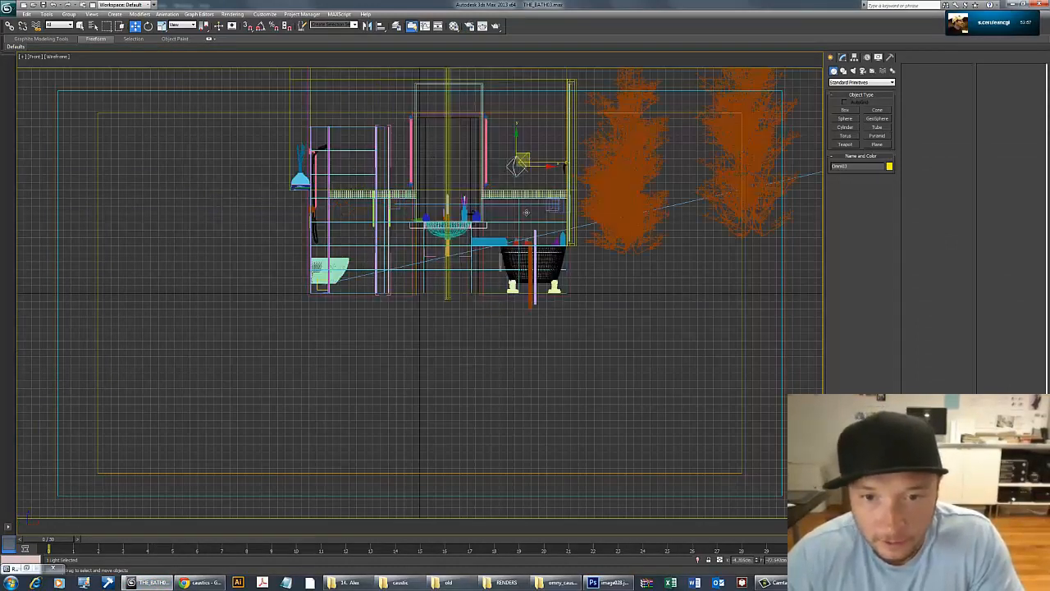
# Drag the merged omni light downward in the Front viewport to sit near the bathtub shelf.
pyautogui.moveTo(521, 160); pyautogui.dragTo(525, 221)
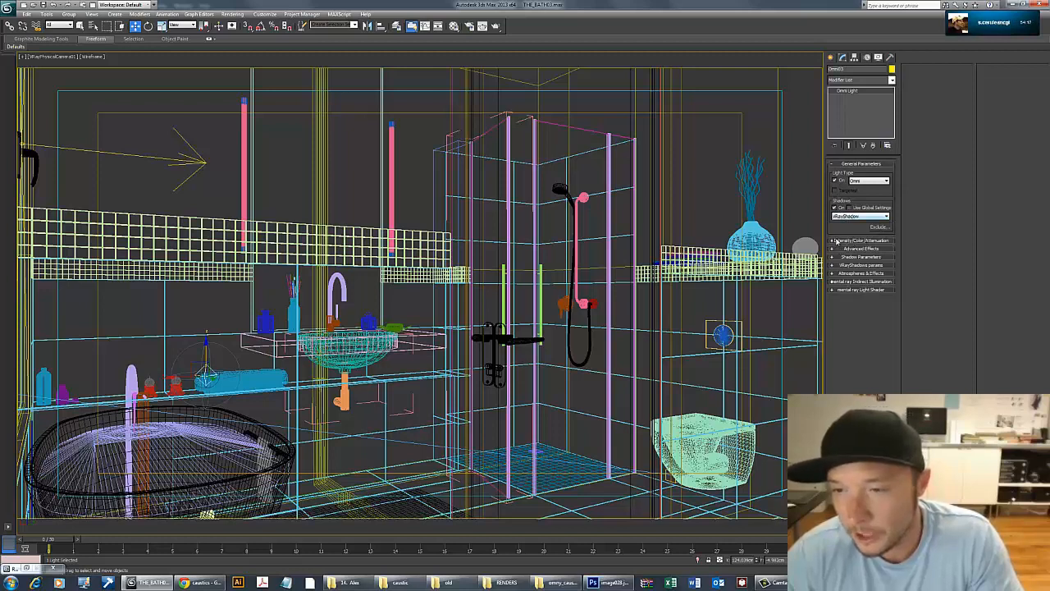
# Expand the omni light's rollouts and instance the bitmap into its Projector Map slot.
pyautogui.click(862, 240)
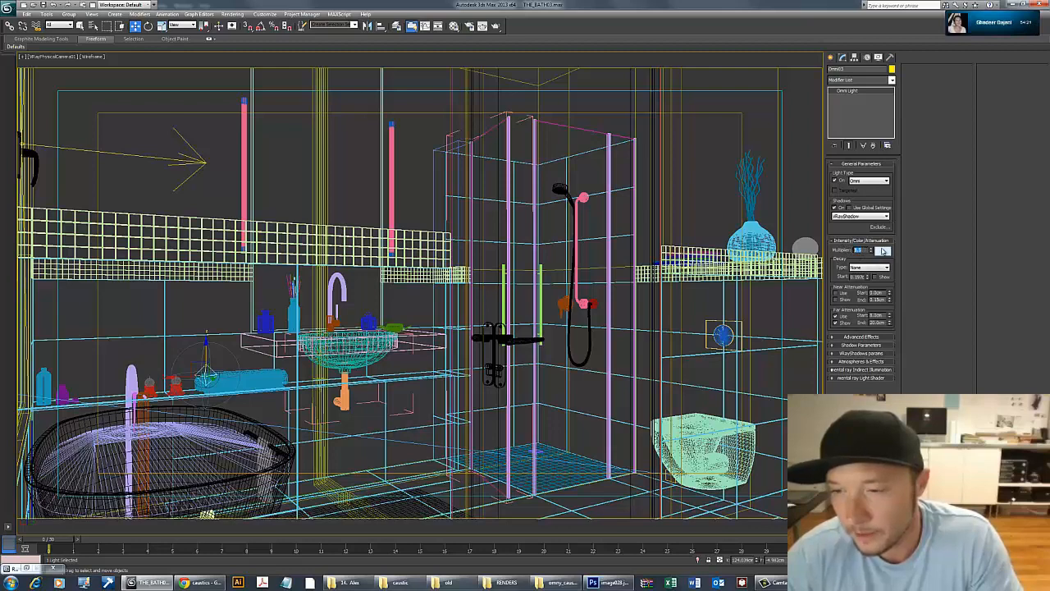
pyautogui.click(862, 336)
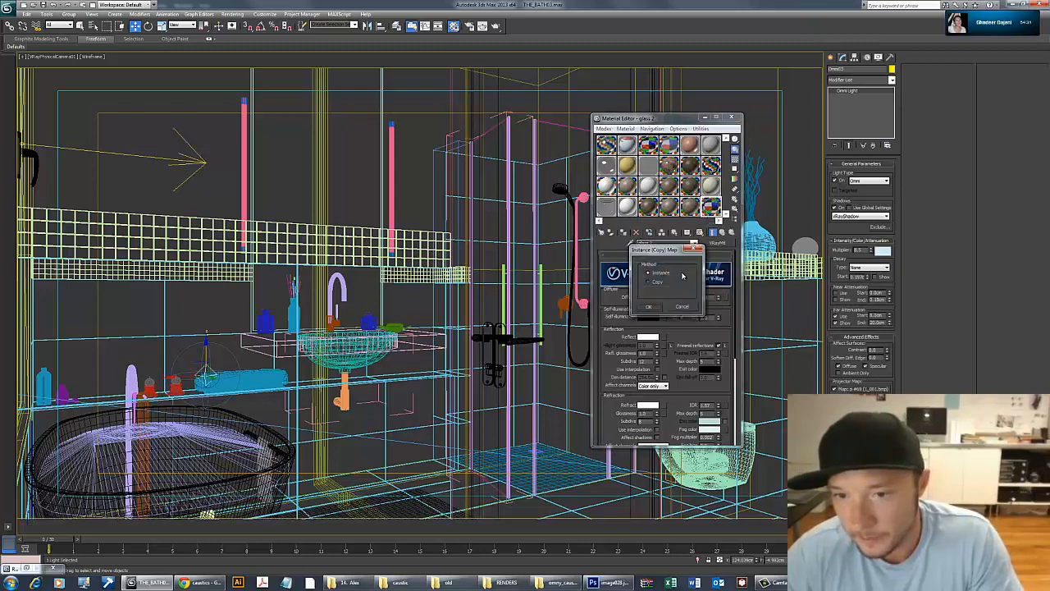
pyautogui.click(648, 306)
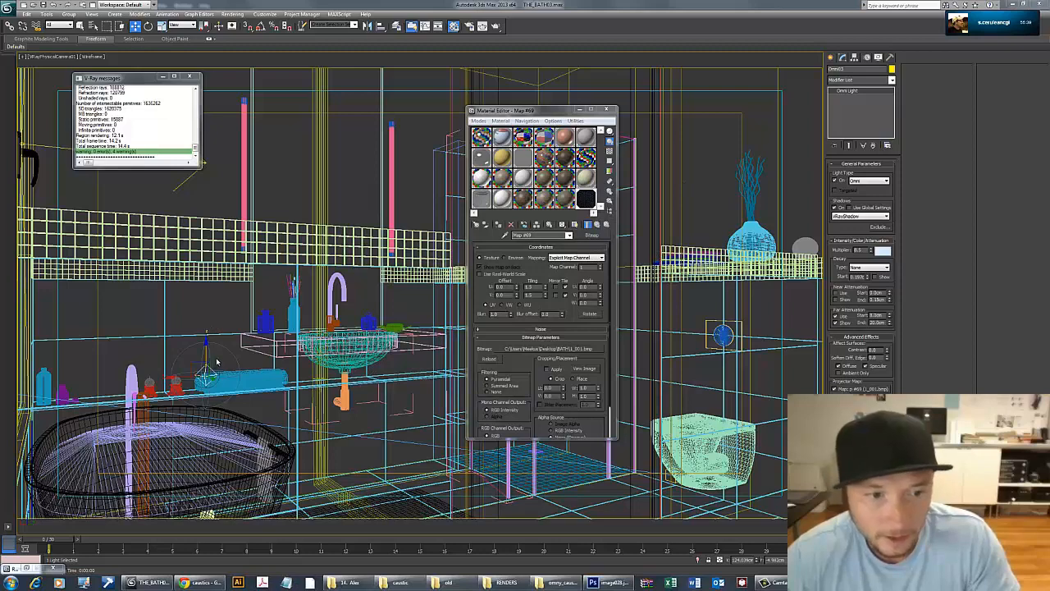
pyautogui.moveTo(877, 320)
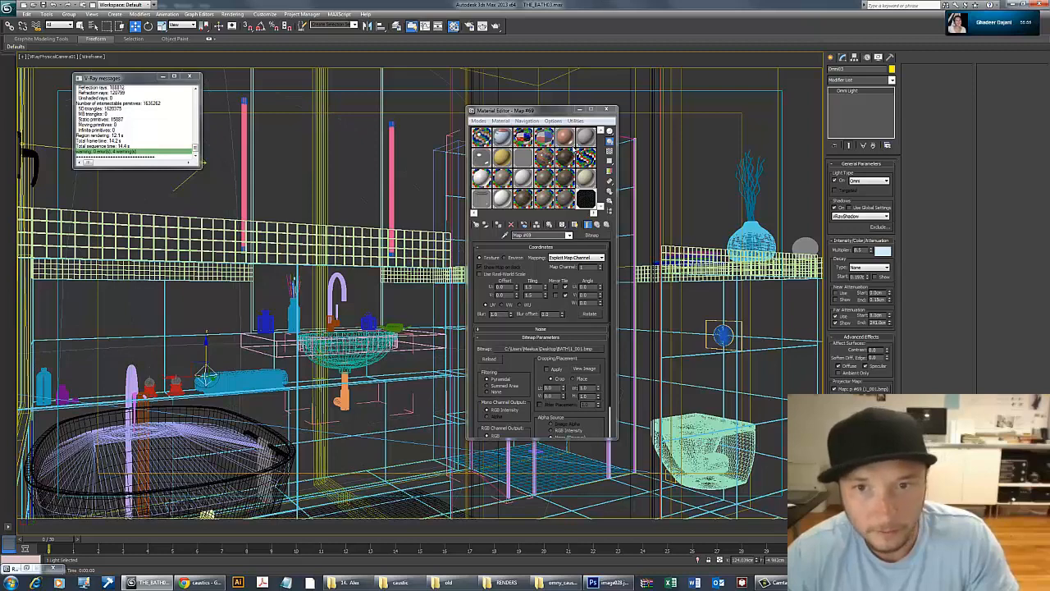
pyautogui.click(614, 110)
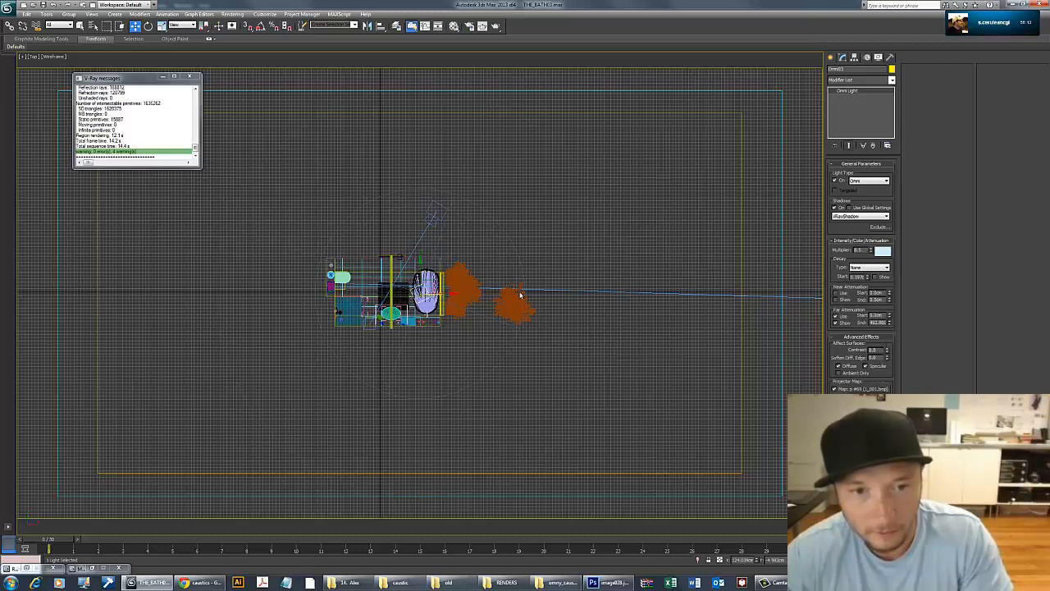
pyautogui.moveTo(345, 360)
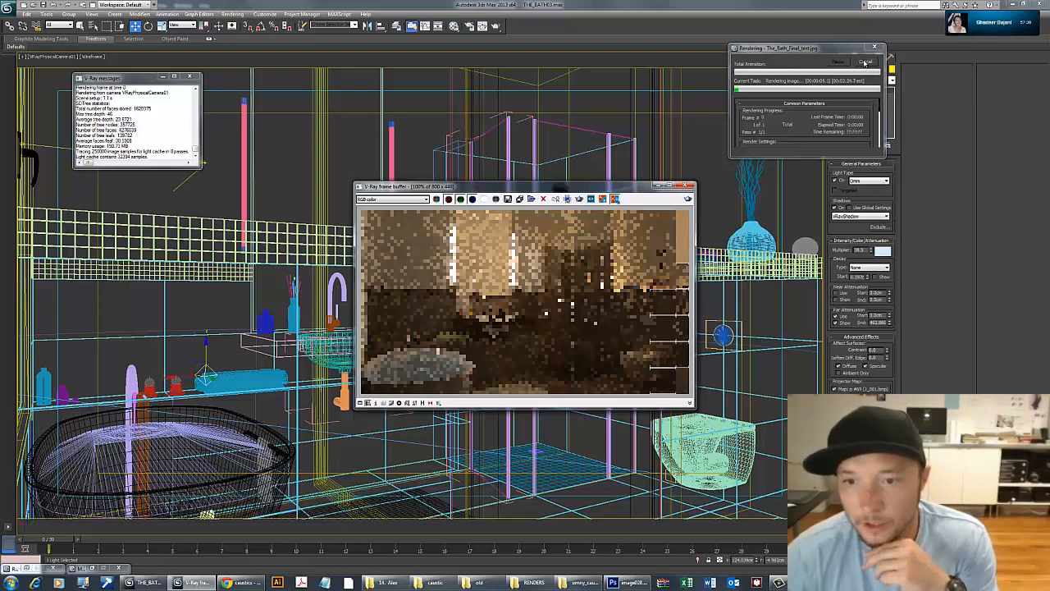
# Stop the test render, set the render region sequence in V-Ray Settings, and re-render.
pyautogui.click(875, 47)
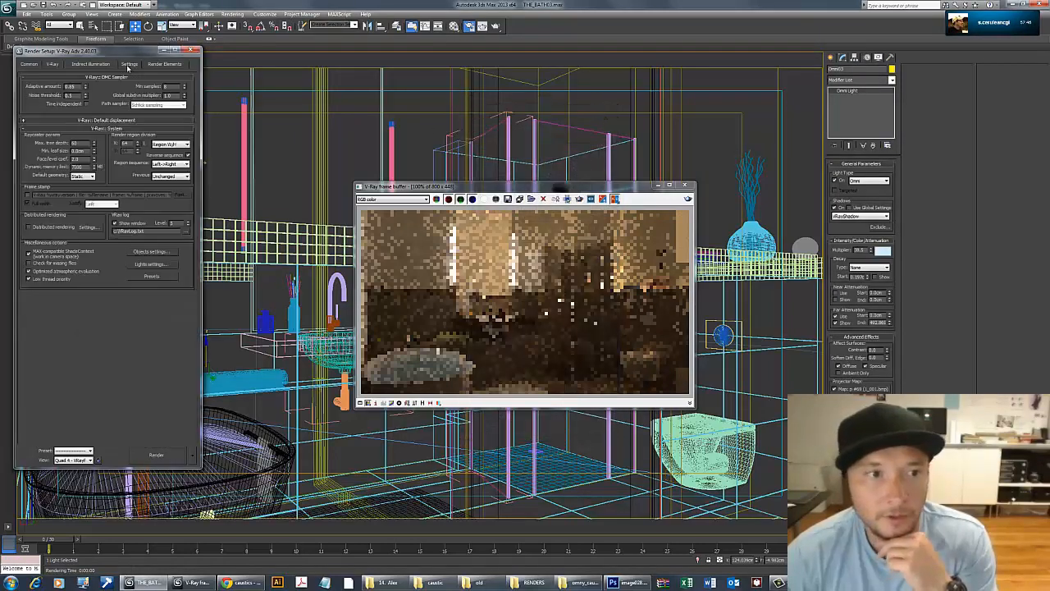
pyautogui.click(164, 64)
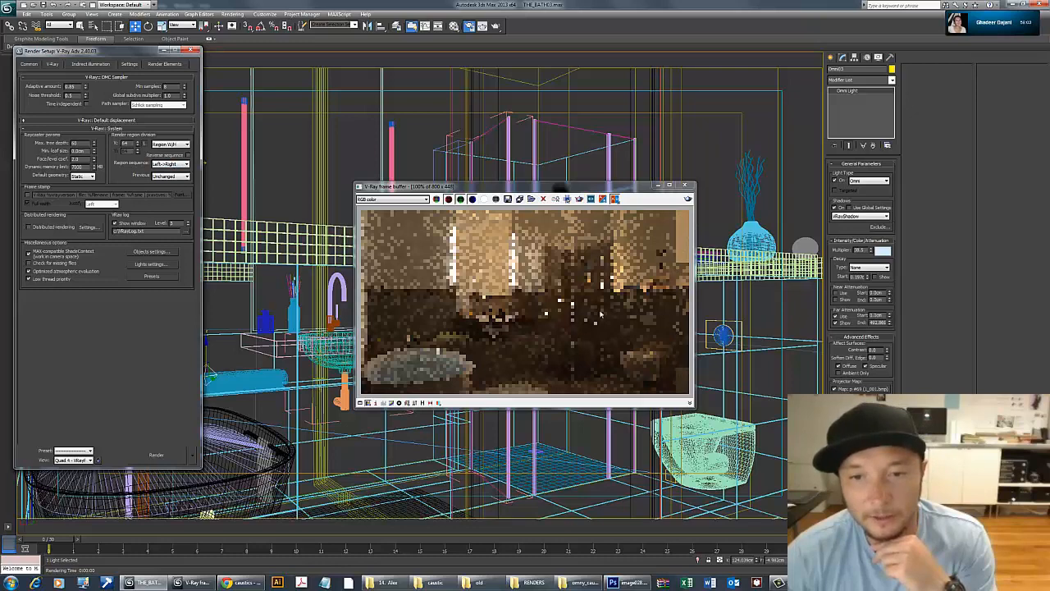
pyautogui.moveTo(376, 275)
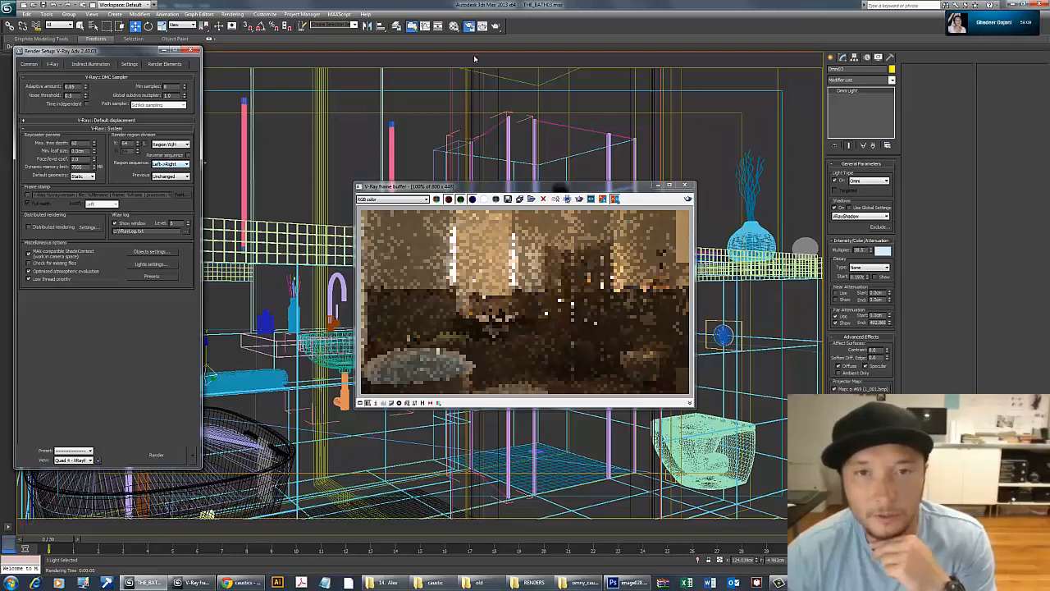
pyautogui.click(156, 454)
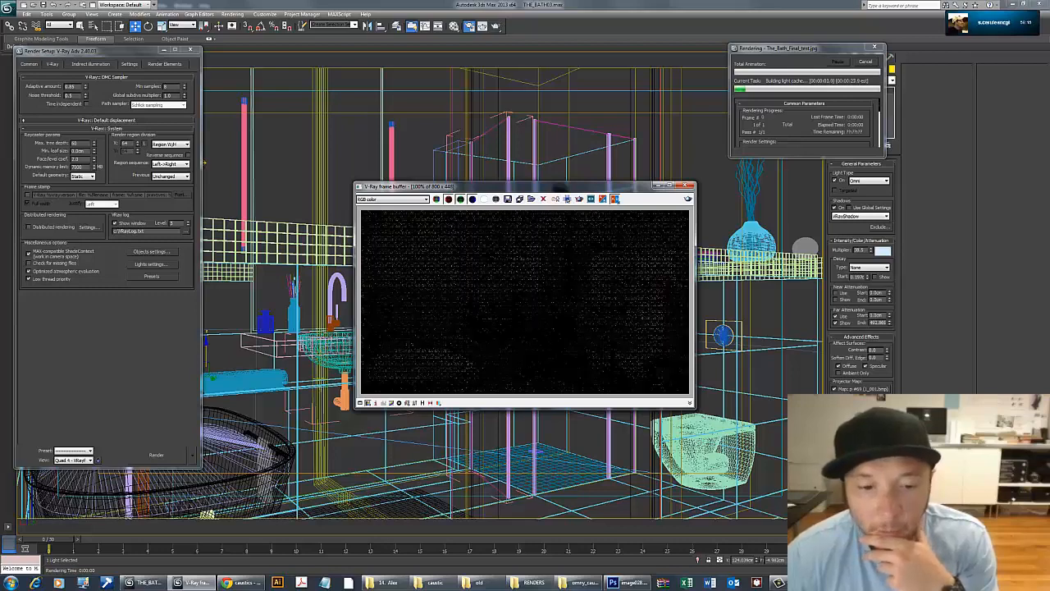
# Switch to Chrome and scroll down through the Google Images 'caustics' results.
pyautogui.click(239, 582)
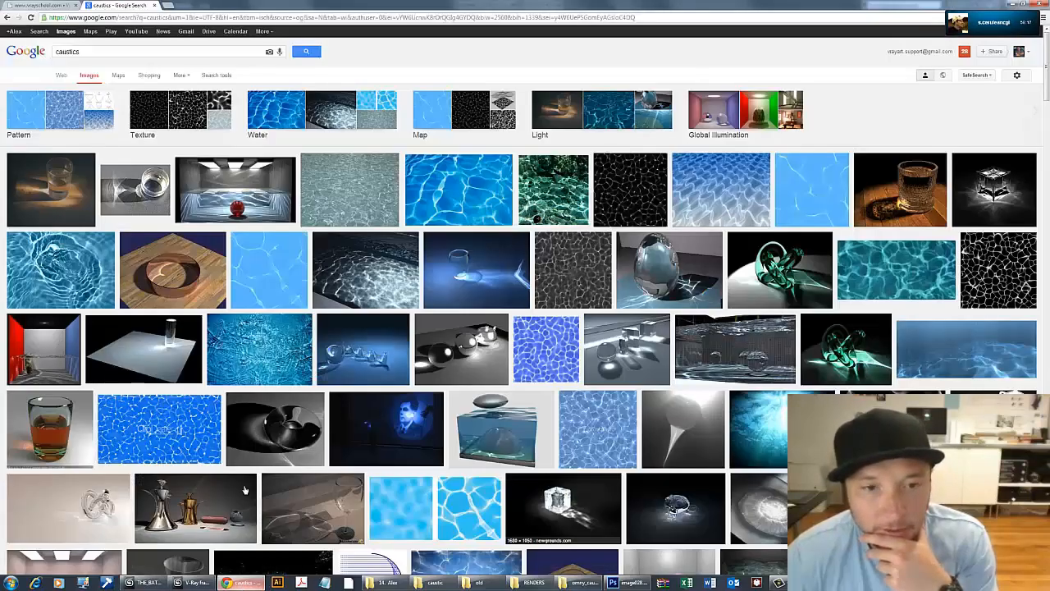
pyautogui.scroll(-3)
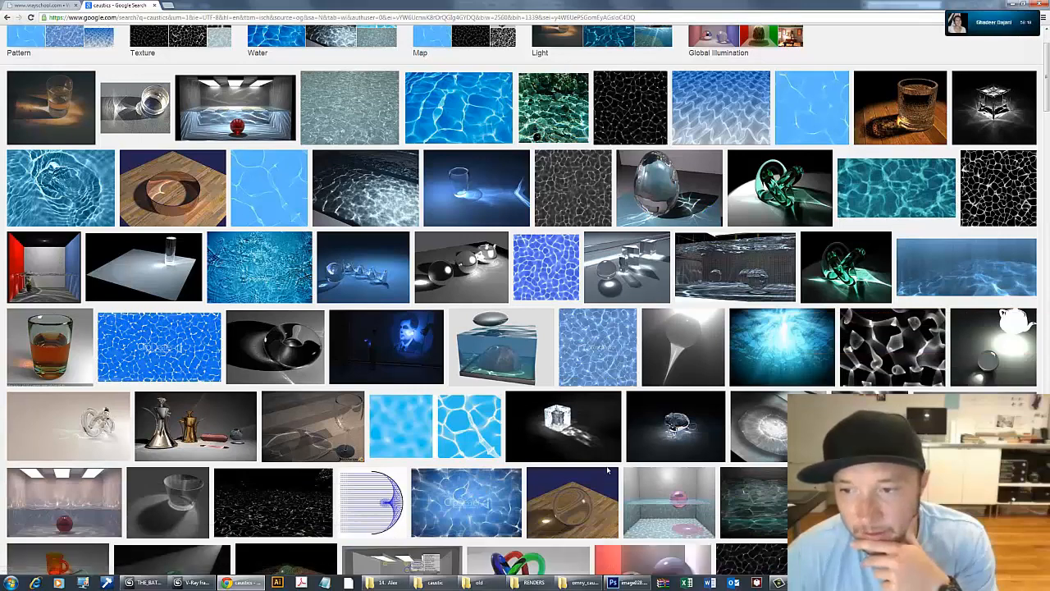
pyautogui.scroll(-3)
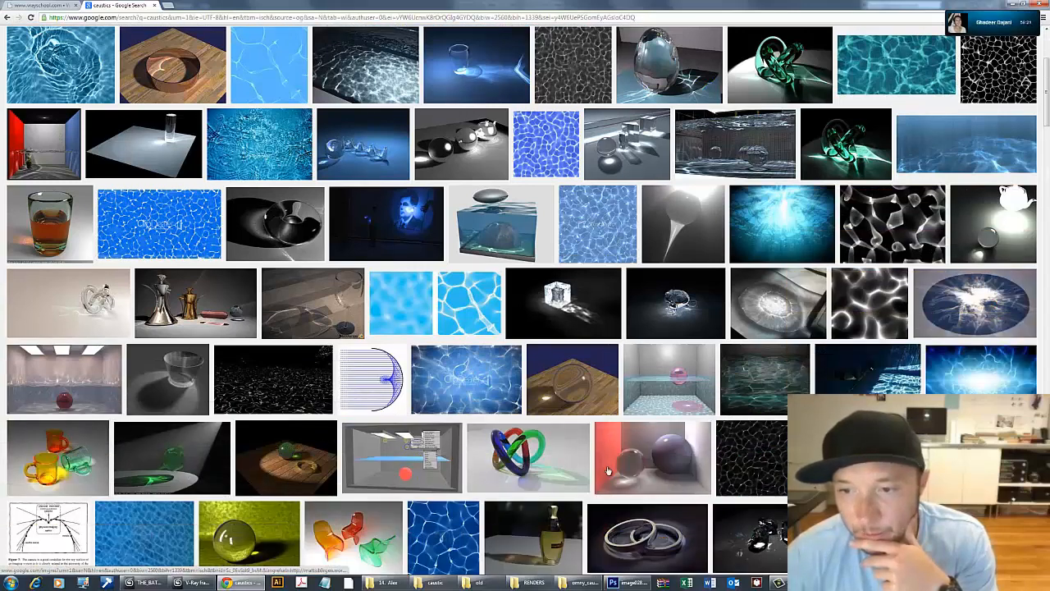
pyautogui.moveTo(767, 353)
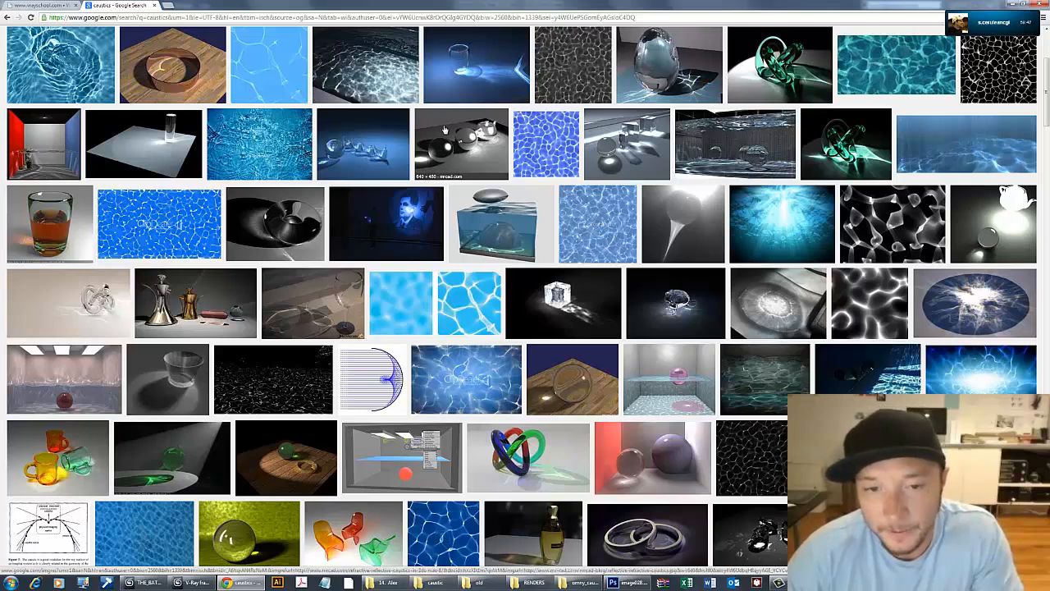
pyautogui.scroll(-3)
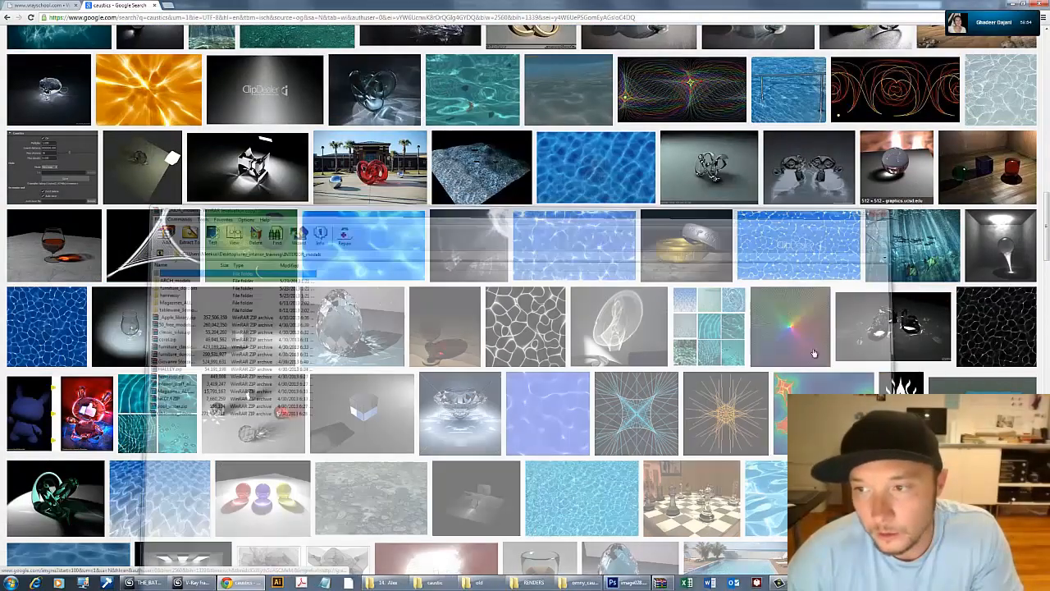
# In Photoshop, flip through the orange bathroom and lounge pool references, ending on the indoor pool render.
pyautogui.click(613, 583)
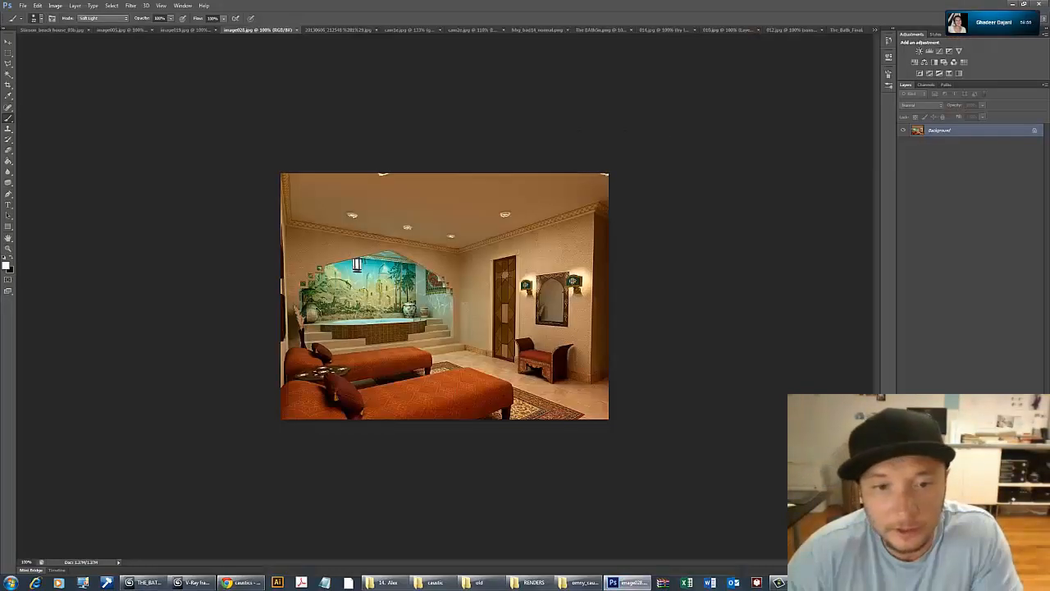
pyautogui.click(190, 30)
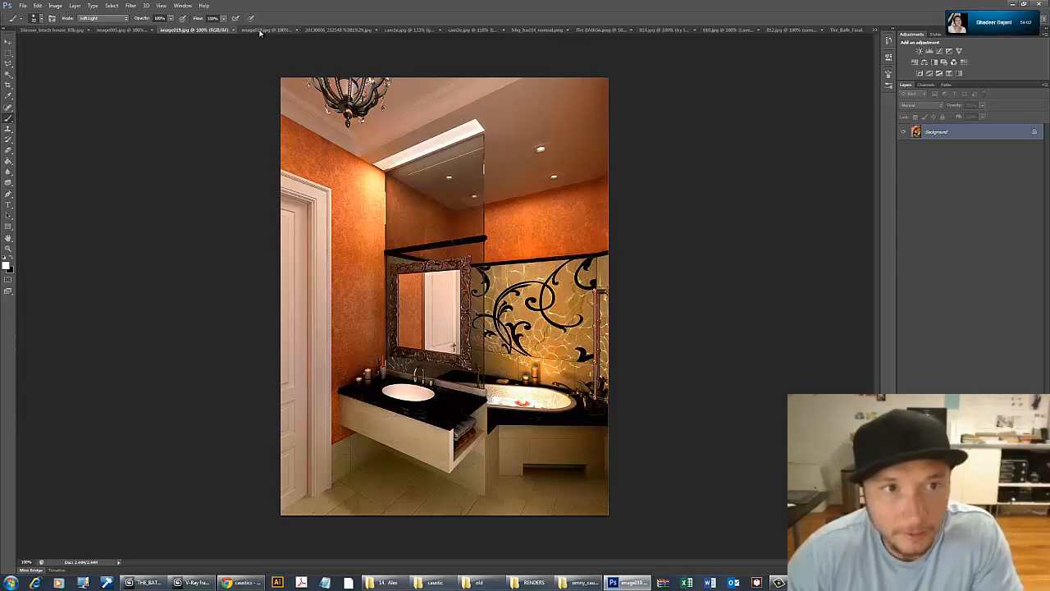
pyautogui.click(337, 30)
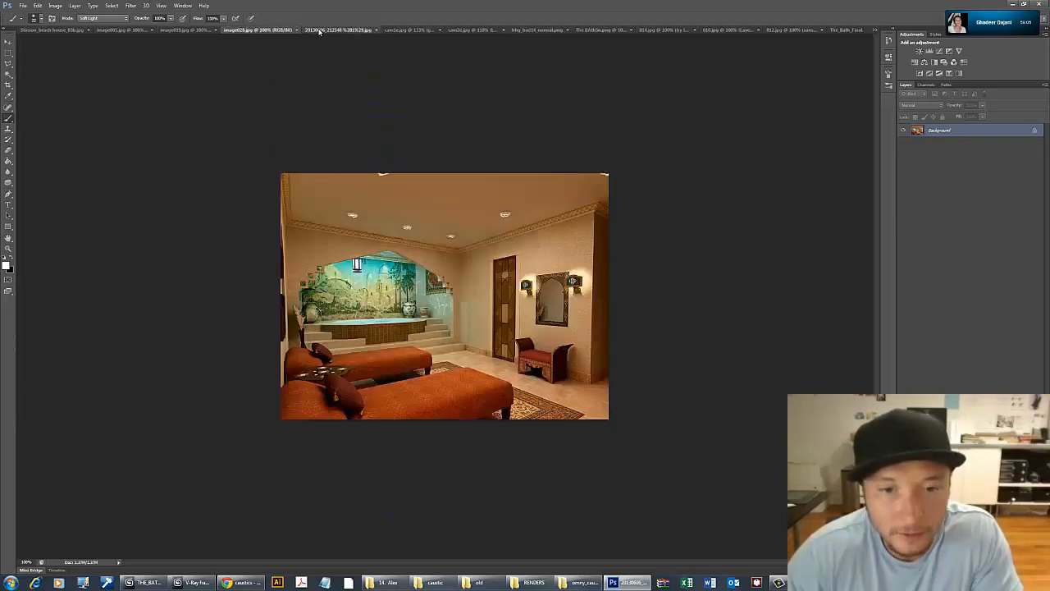
pyautogui.click(192, 29)
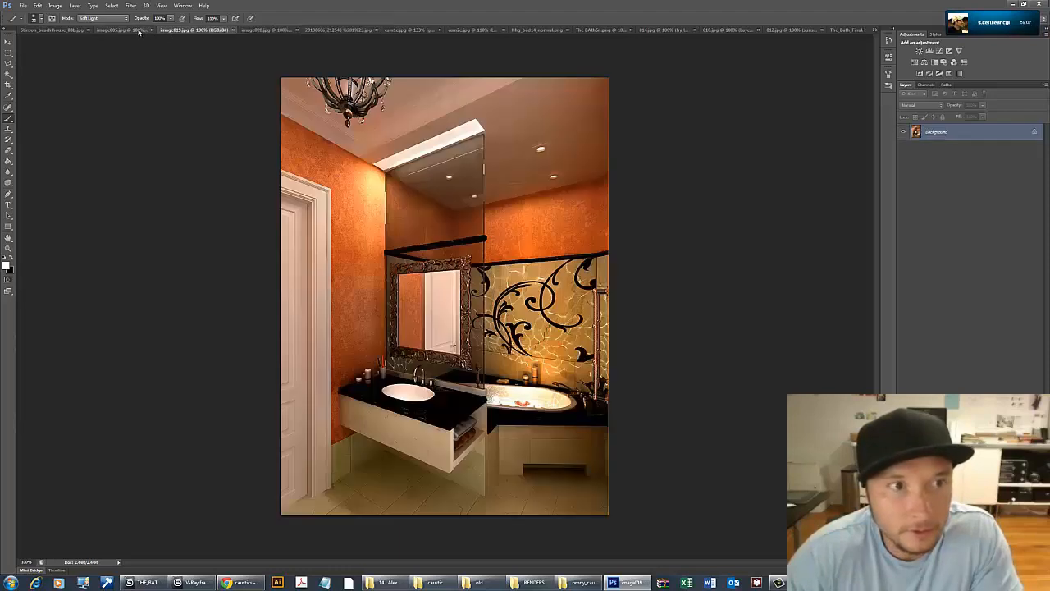
pyautogui.click(110, 30)
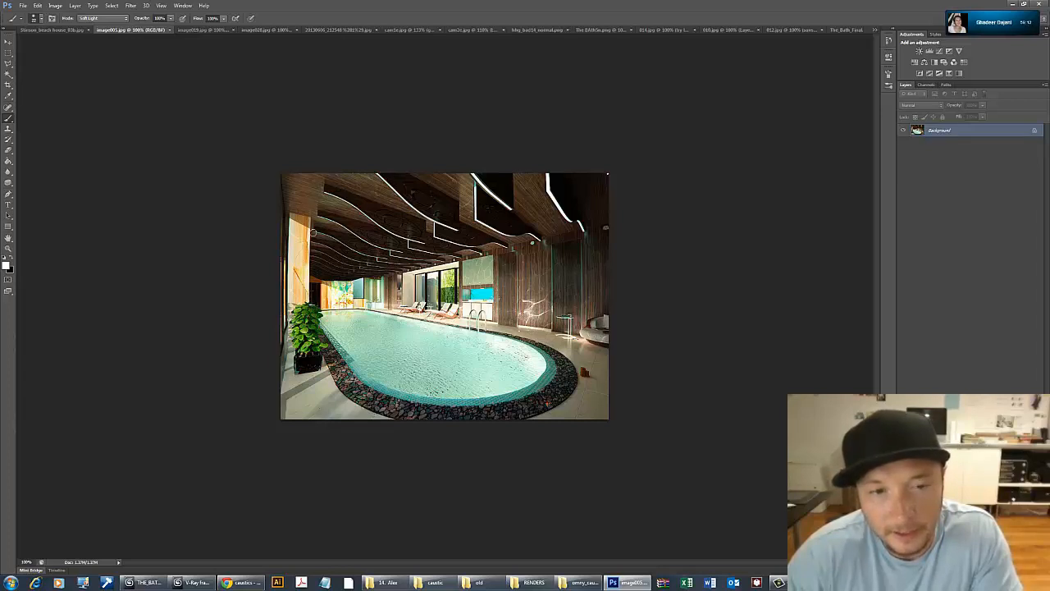
pyautogui.moveTo(562, 512)
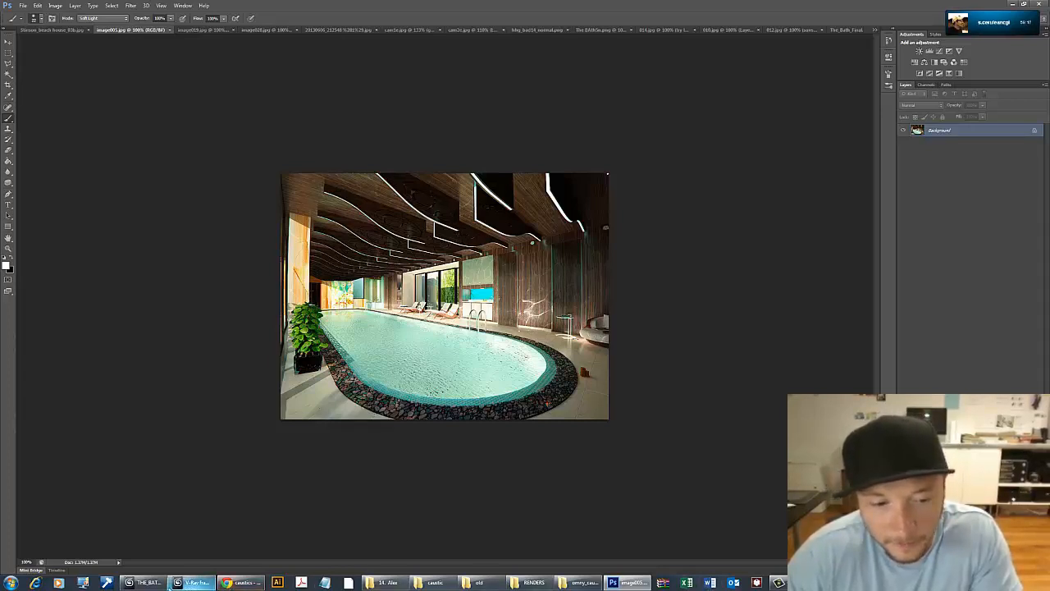
# Check the coarse bathroom render progress in the V-Ray frame buffer in 3ds Max.
pyautogui.click(190, 582)
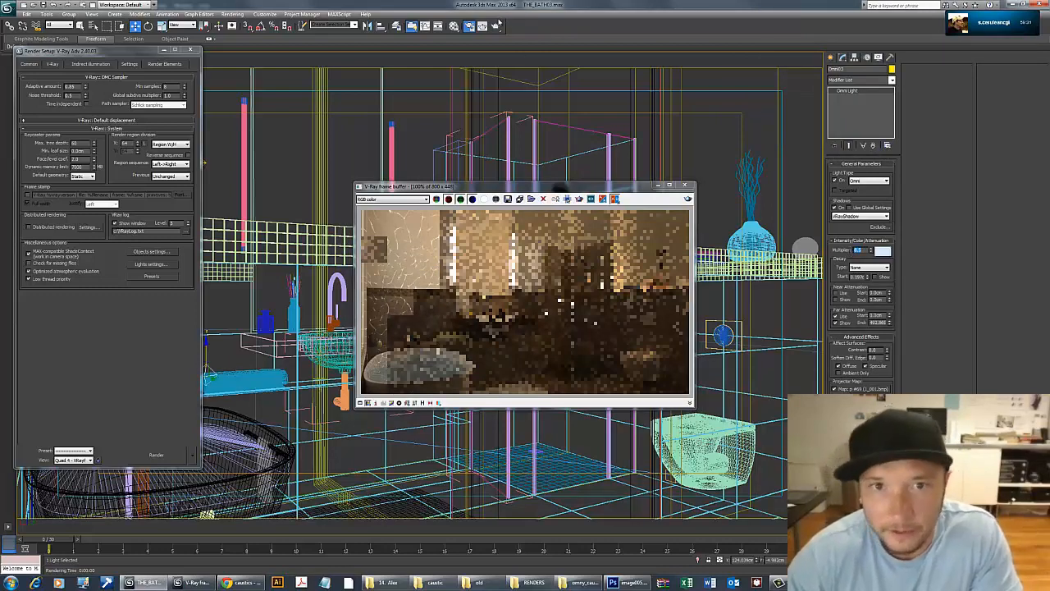
pyautogui.click(156, 454)
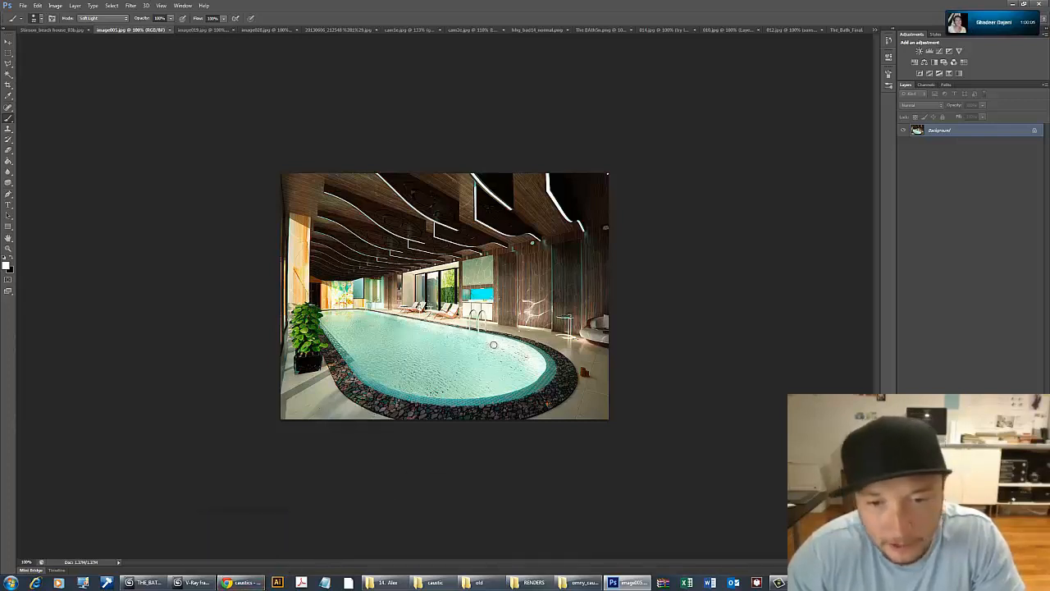
pyautogui.moveTo(493, 333)
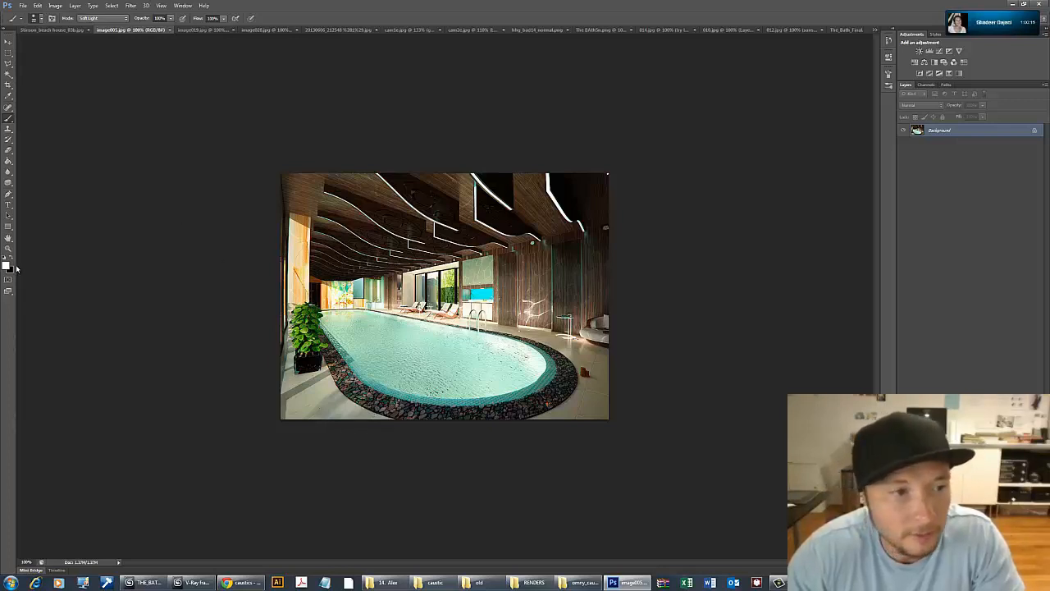
# Sketch red brush lines on a new layer showing ceiling light bouncing off the pool.
pyautogui.click(6, 268)
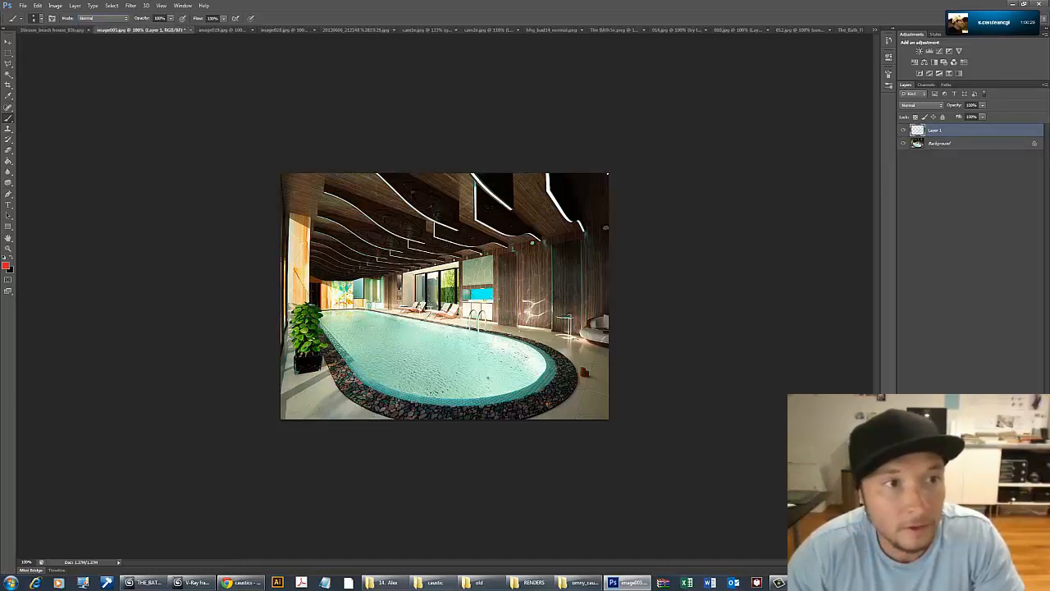
pyautogui.click(509, 341)
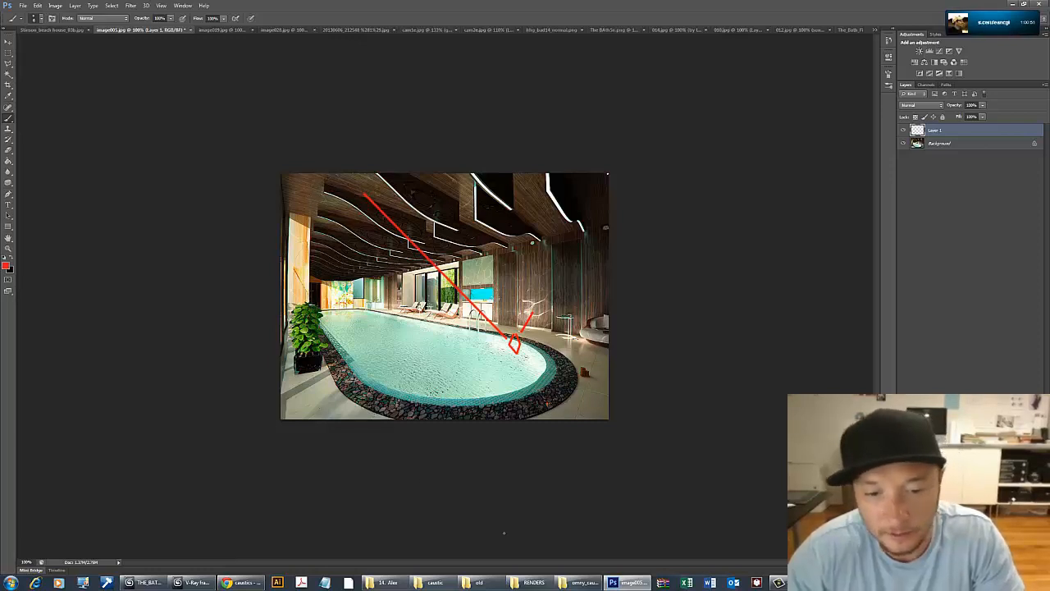
# Return to 3ds Max to watch the V-Ray bathroom render fill in more buckets.
pyautogui.click(190, 583)
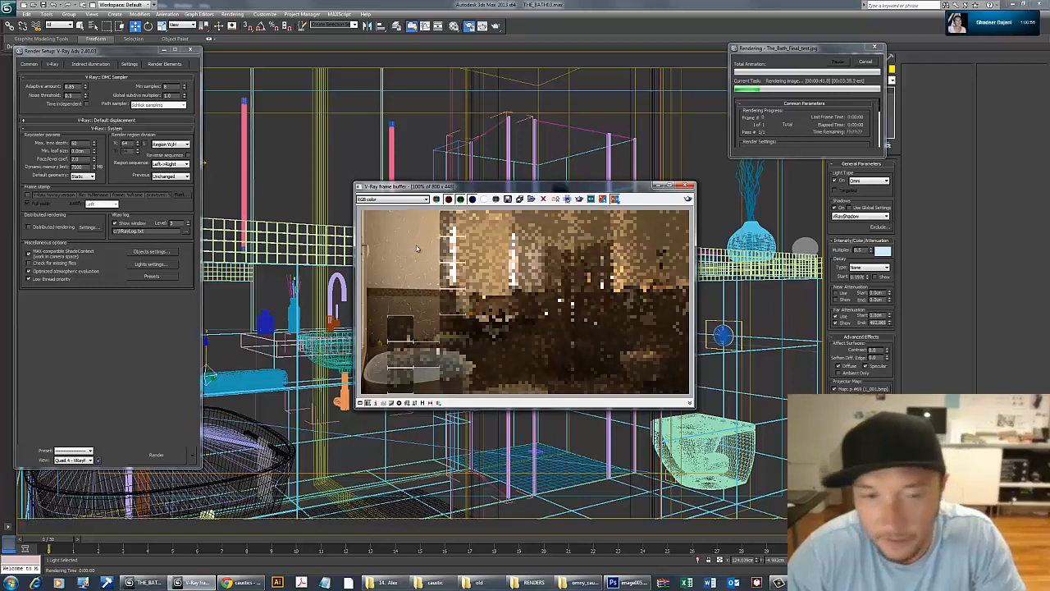
pyautogui.moveTo(428, 261)
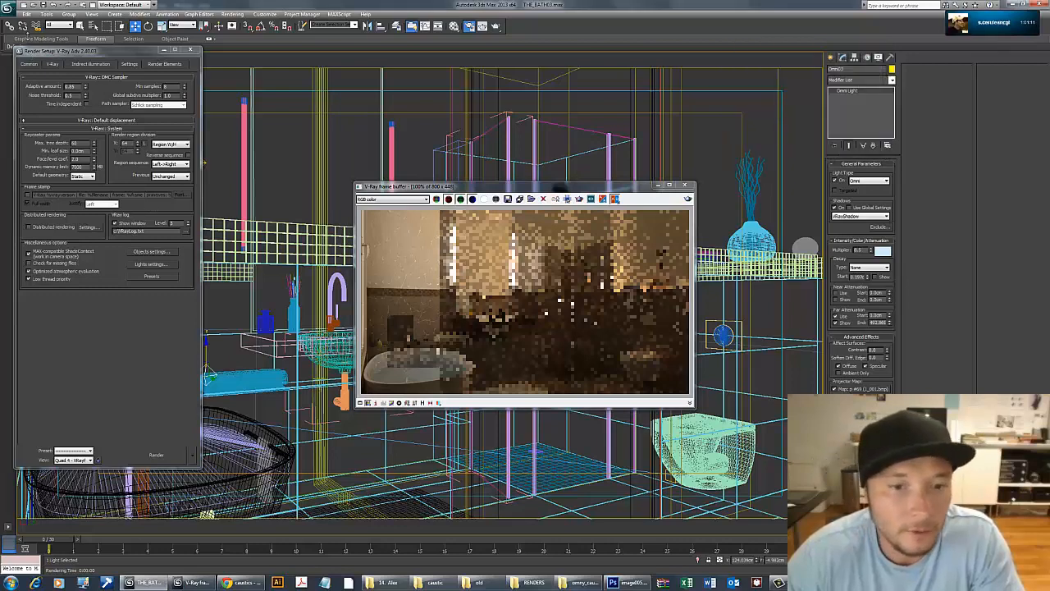
# Save the bath scene as a fake-caustics version, then open a recent French scene file.
pyautogui.click(10, 15)
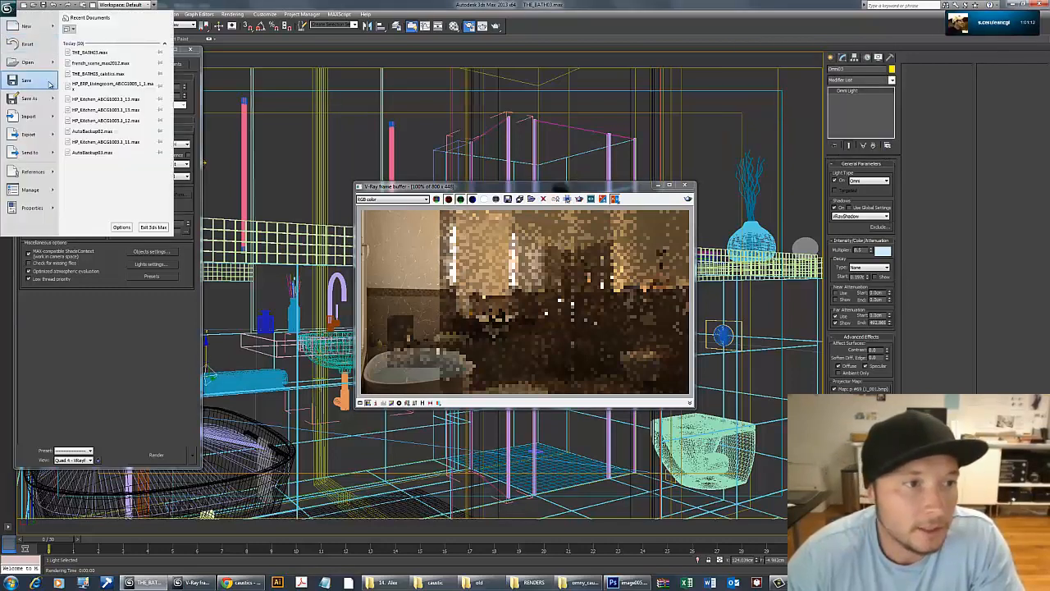
pyautogui.click(28, 98)
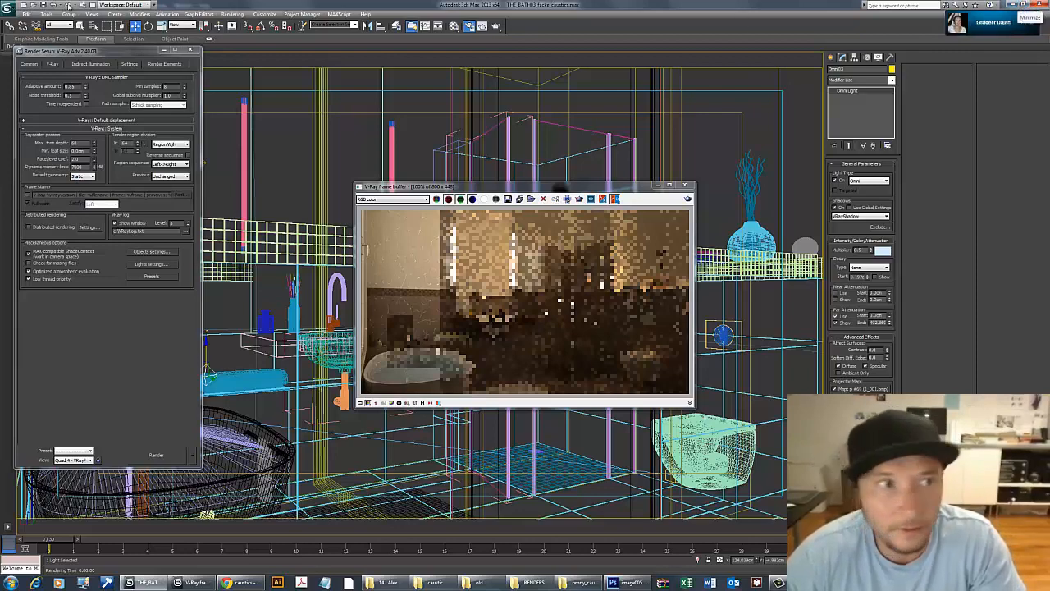
pyautogui.click(9, 14)
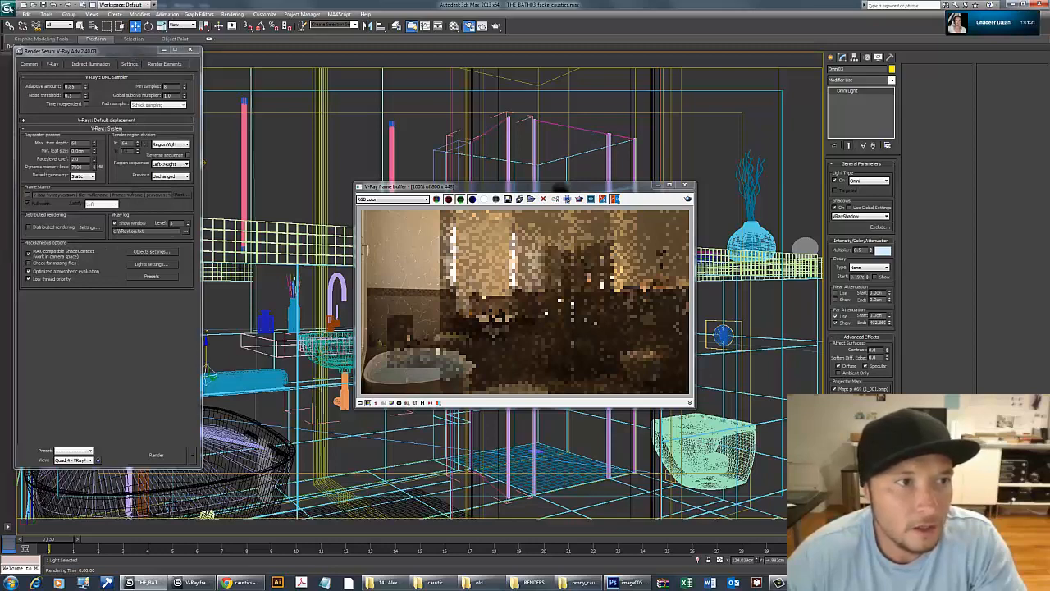
pyautogui.click(8, 15)
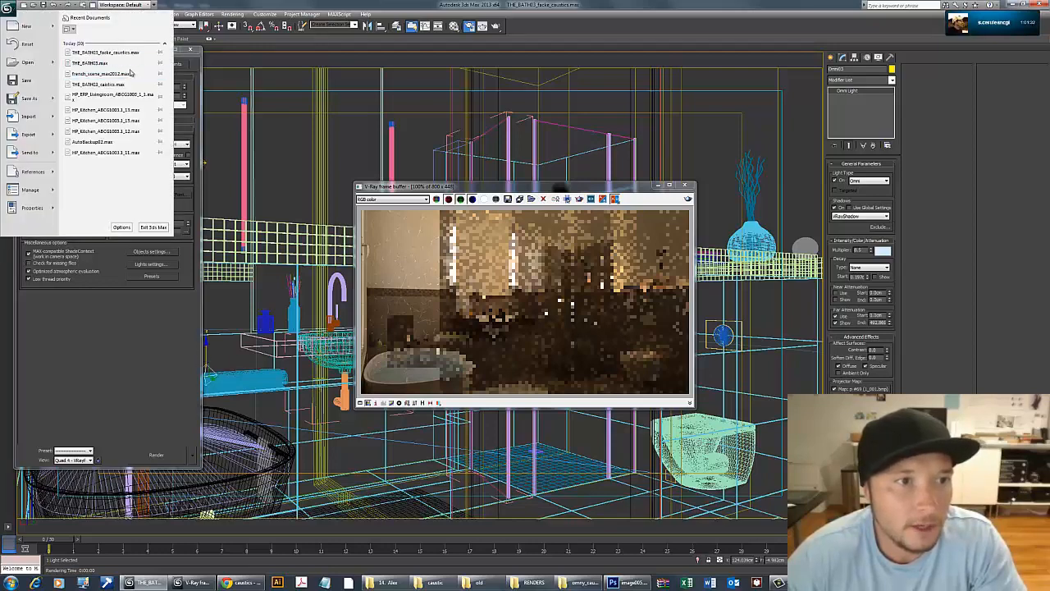
pyautogui.click(103, 74)
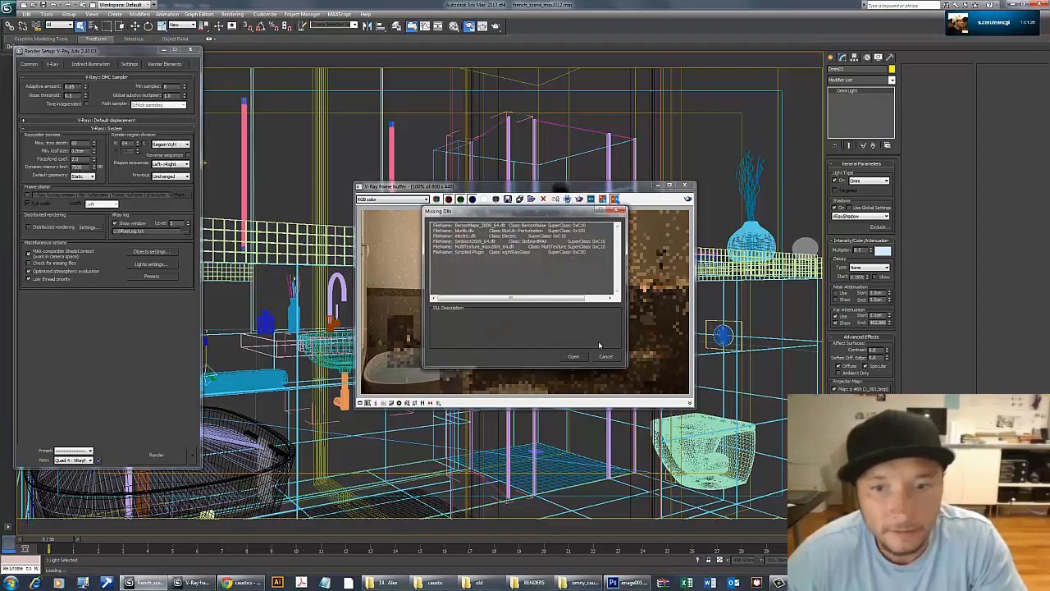